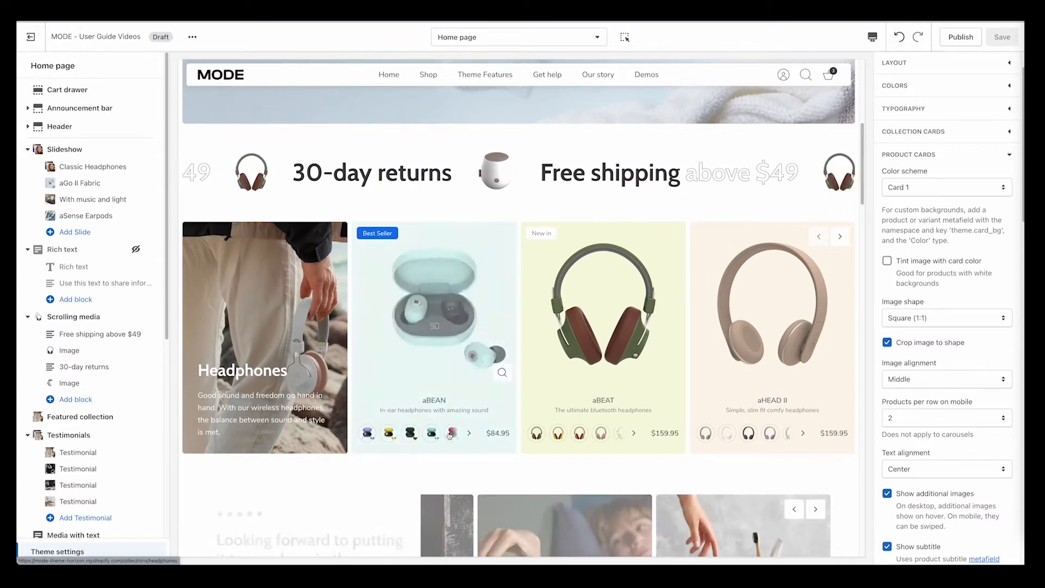
Toggle aBEAN pink then teal, preview the Default collection, and keep cards on Card 1
{"action": "left_click", "coordinate": [452, 434]}
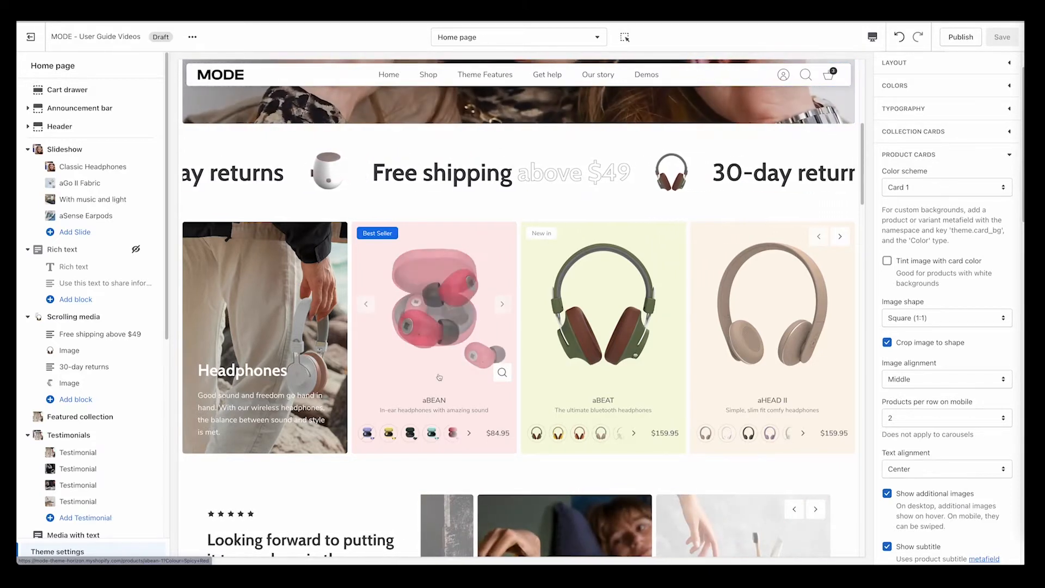
{"action": "left_click", "coordinate": [432, 433]}
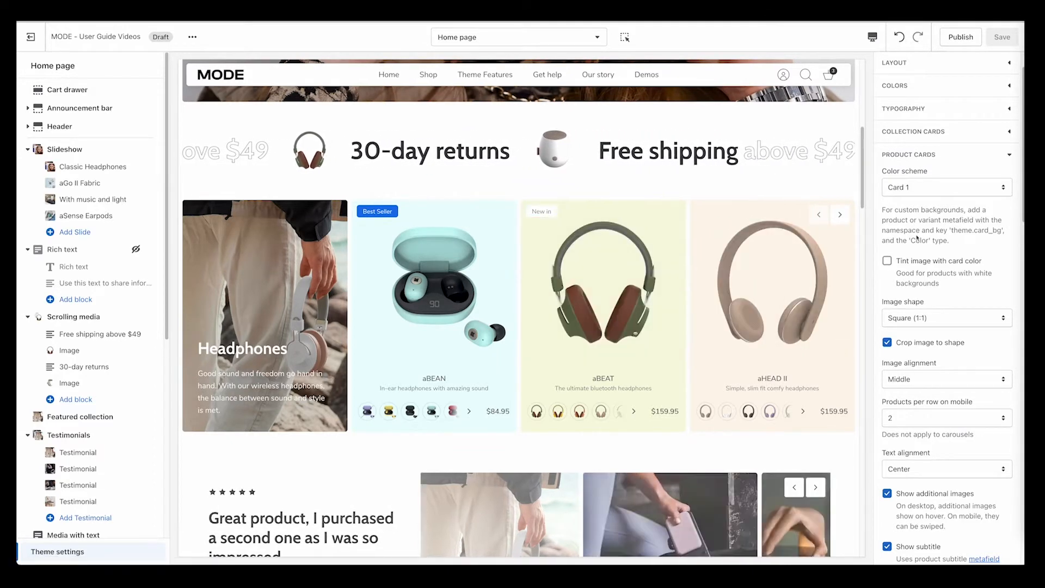
{"action": "left_click", "coordinate": [519, 37]}
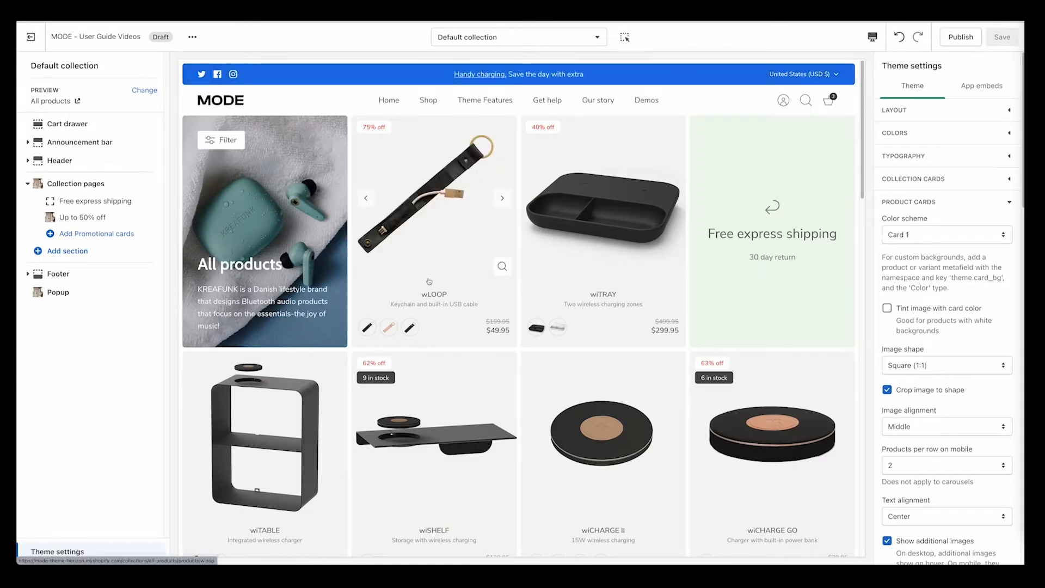
{"action": "left_click", "coordinate": [501, 197]}
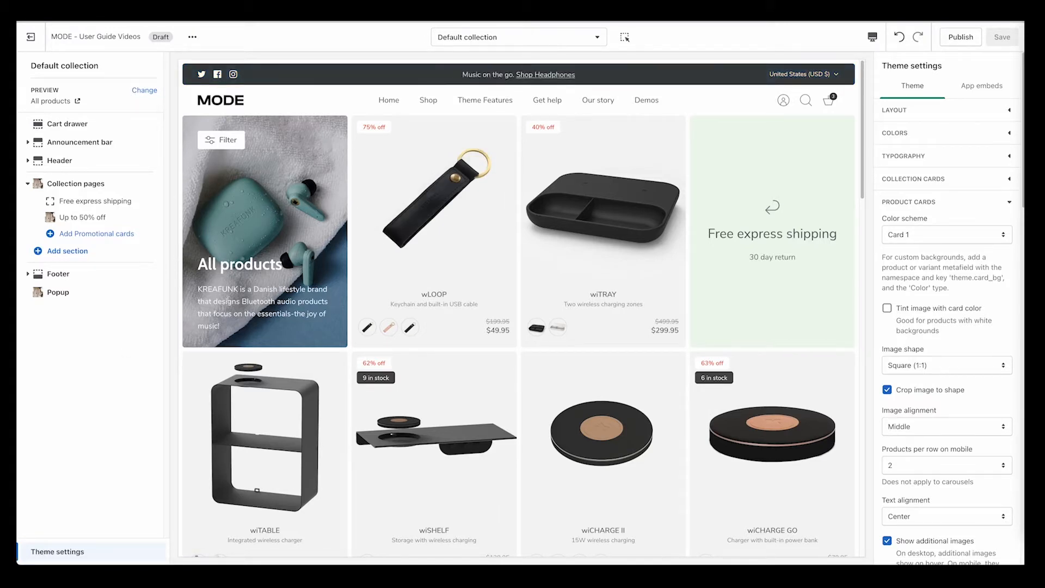
{"action": "mouse_move", "coordinate": [577, 274]}
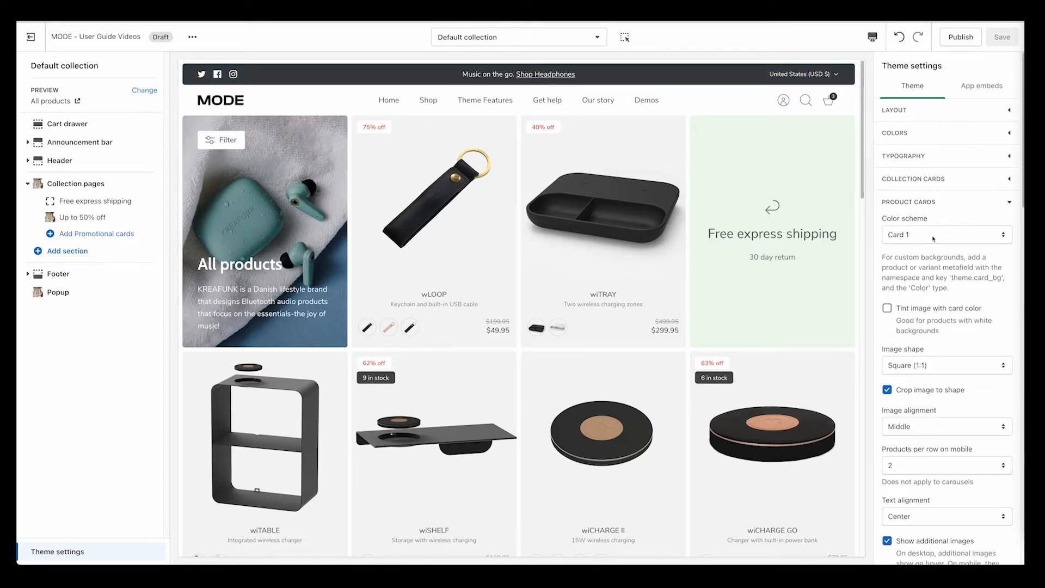
{"action": "left_click", "coordinate": [945, 235]}
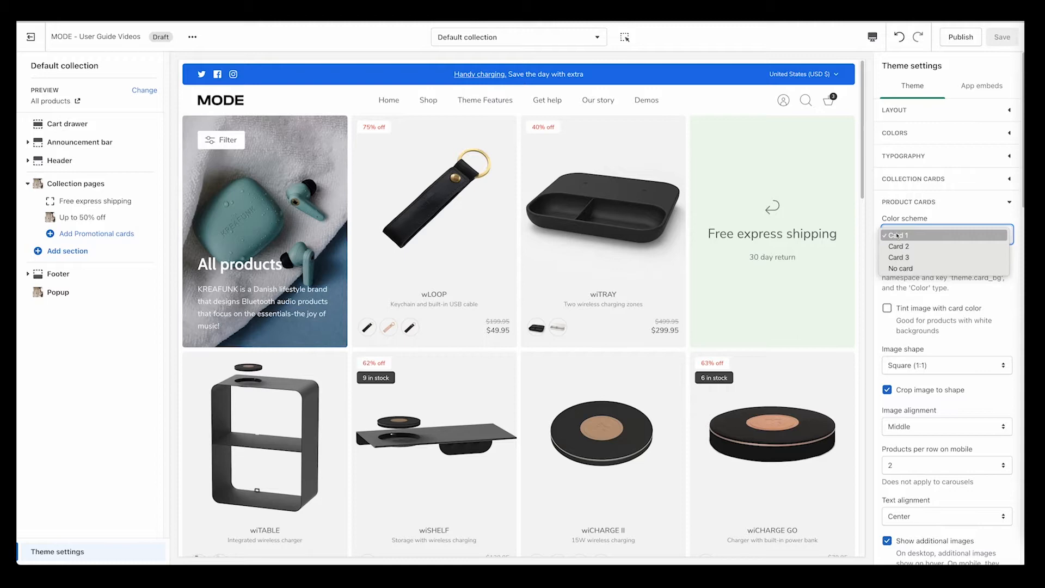
{"action": "left_click", "coordinate": [902, 235]}
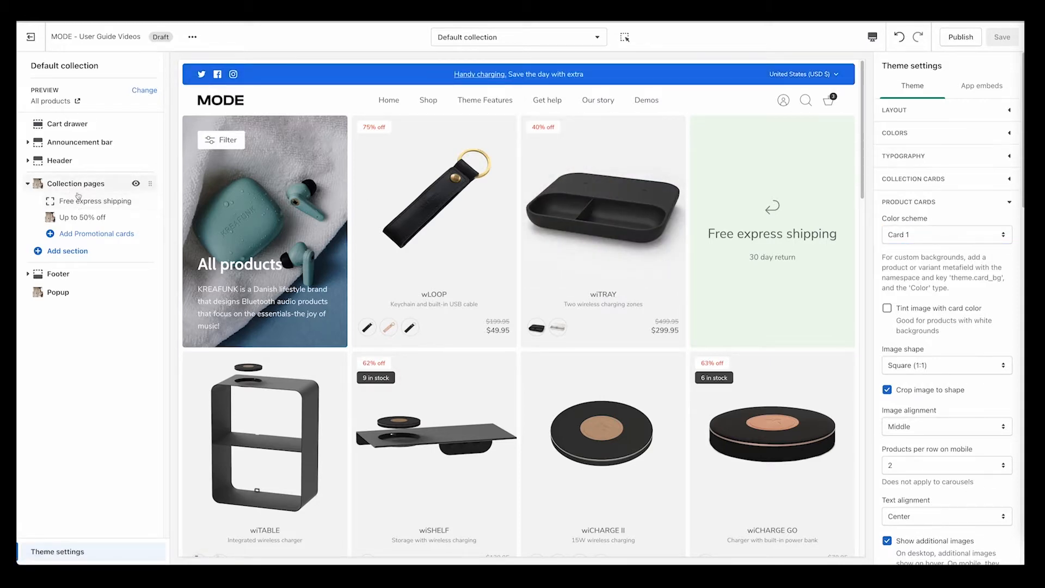
Open the Free express shipping card's settings and keep its color scheme on Card 2
{"action": "left_click", "coordinate": [91, 200]}
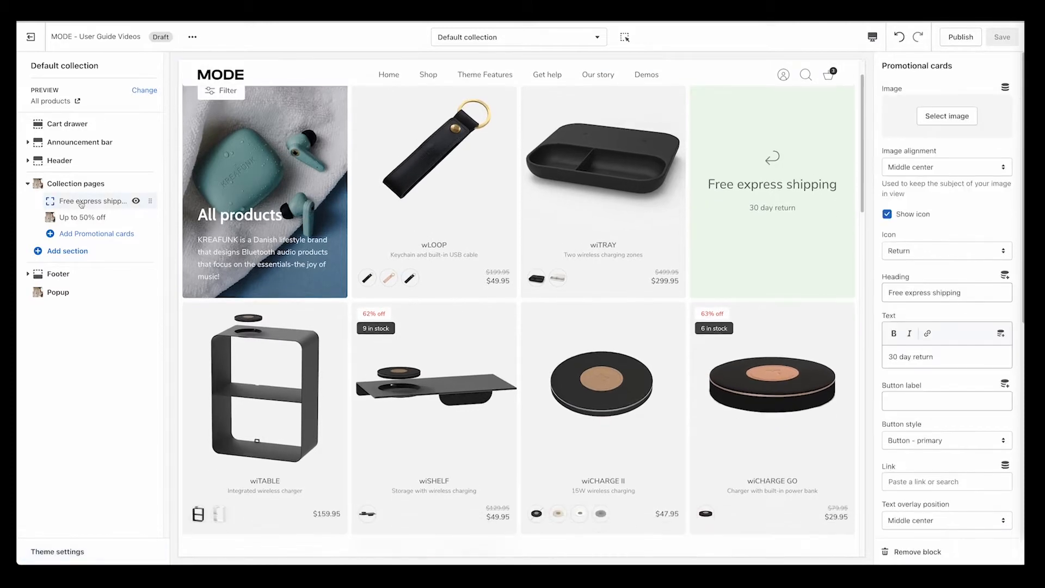
{"action": "scroll", "scroll_direction": "down", "scroll_amount": 3}
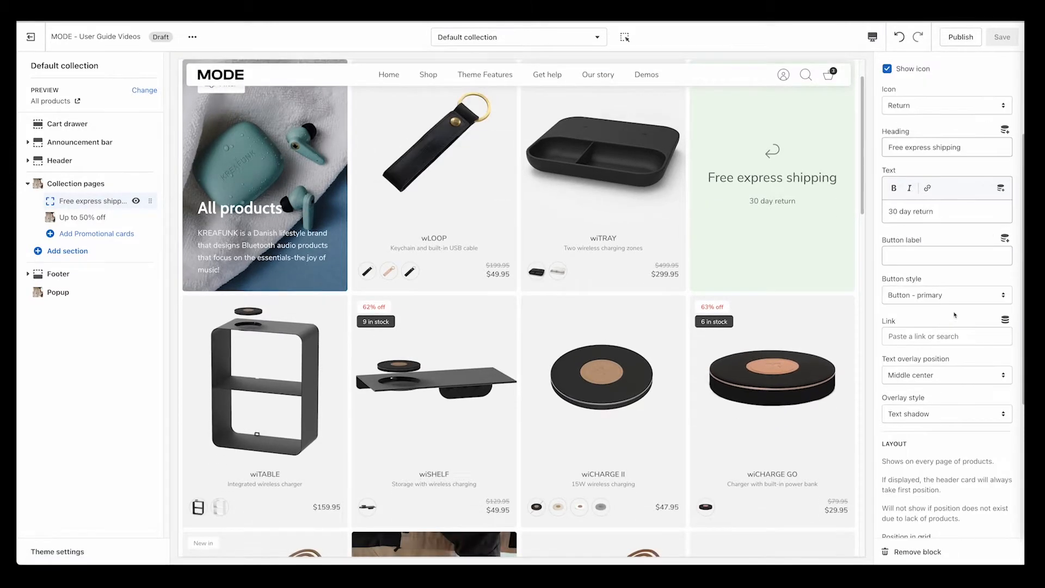
{"action": "scroll", "scroll_direction": "down", "scroll_amount": 3}
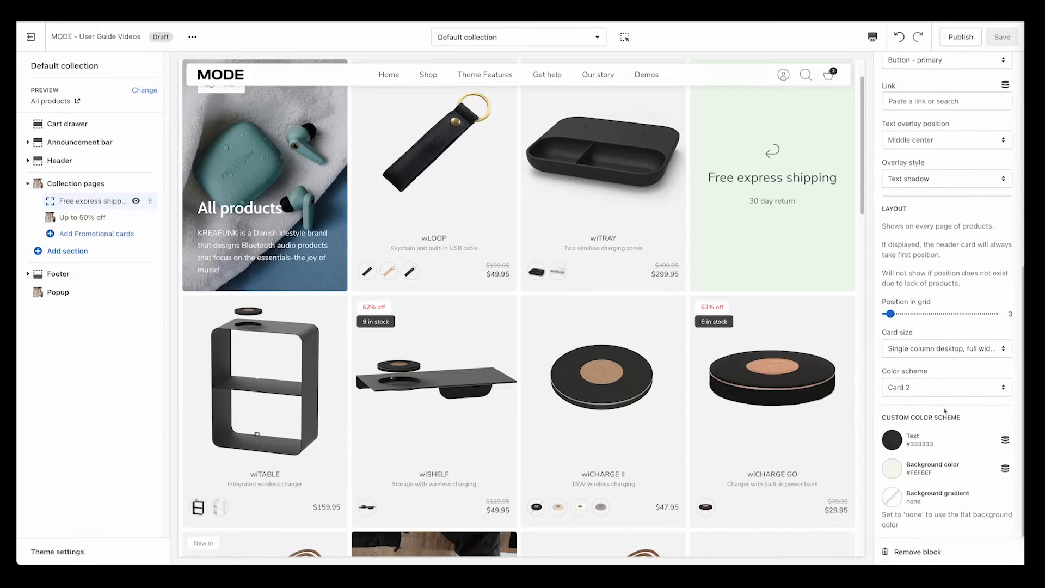
{"action": "left_click", "coordinate": [943, 386]}
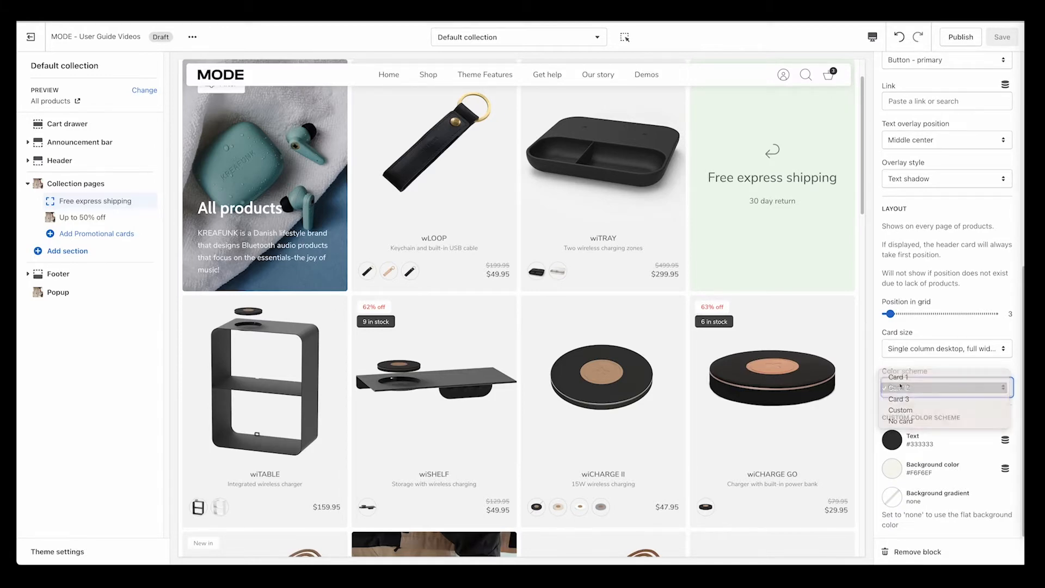
{"action": "left_click", "coordinate": [945, 387]}
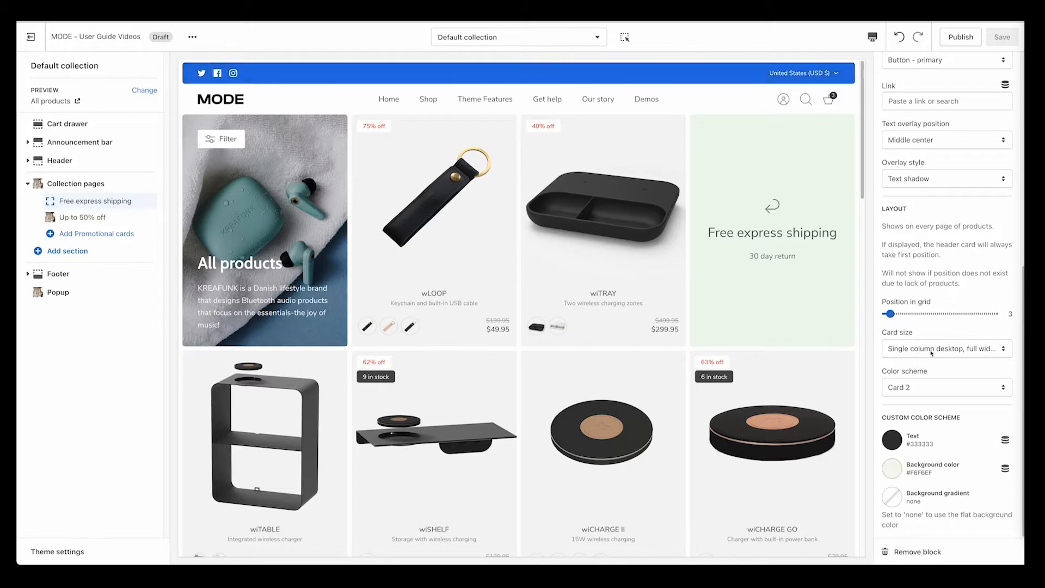
Try the pink Card 3 scheme on the promo card, then revert to Card 2
{"action": "left_click", "coordinate": [945, 387]}
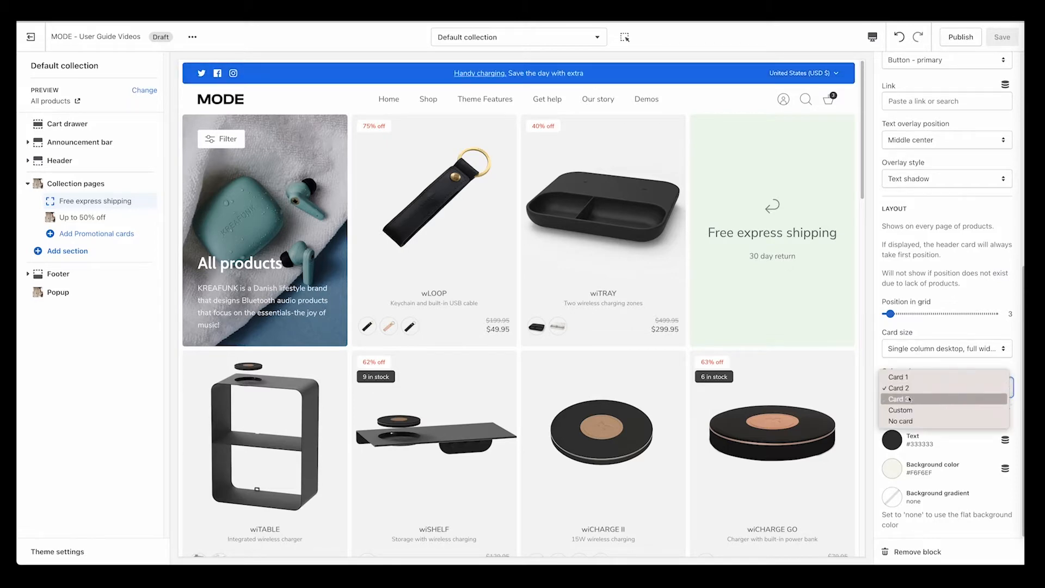
{"action": "left_click", "coordinate": [906, 398]}
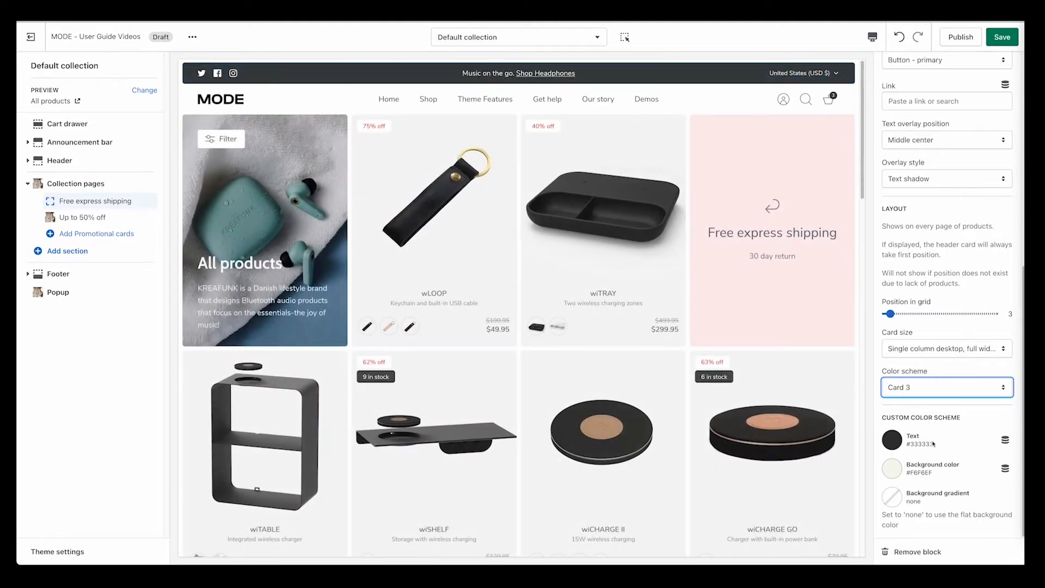
{"action": "left_click", "coordinate": [945, 387]}
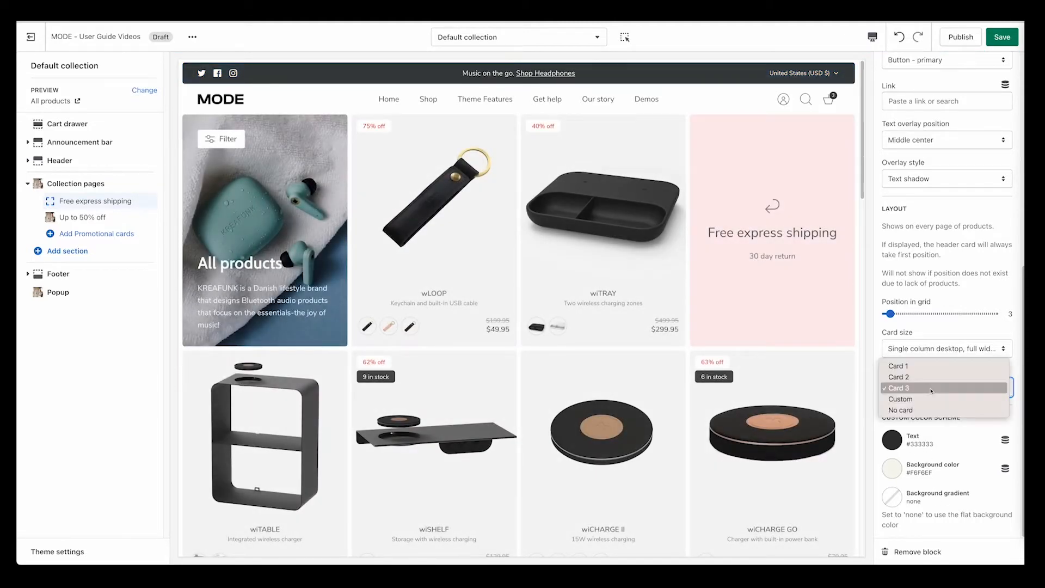
{"action": "left_click", "coordinate": [899, 376]}
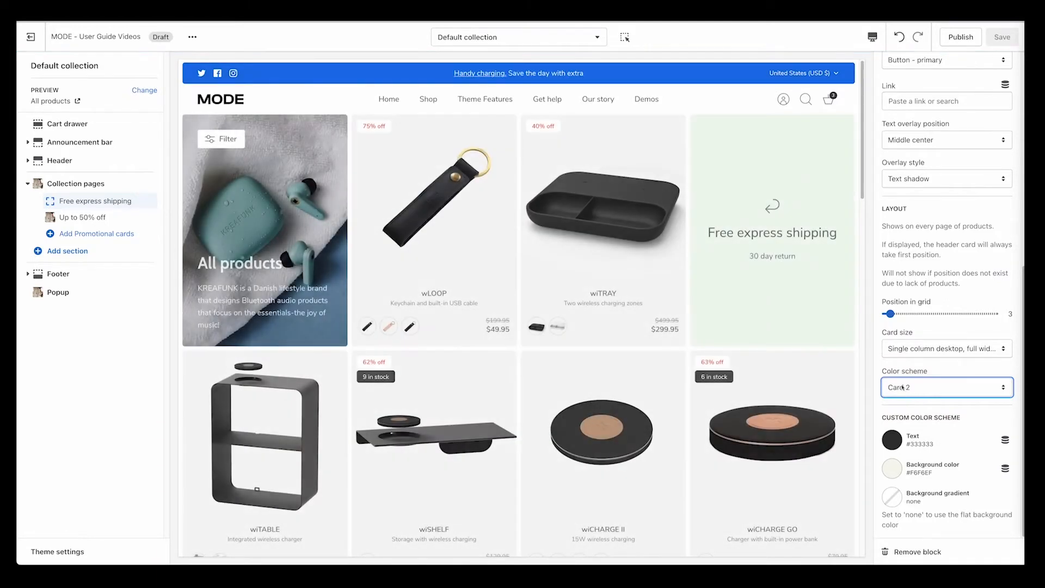
{"action": "mouse_move", "coordinate": [76, 184]}
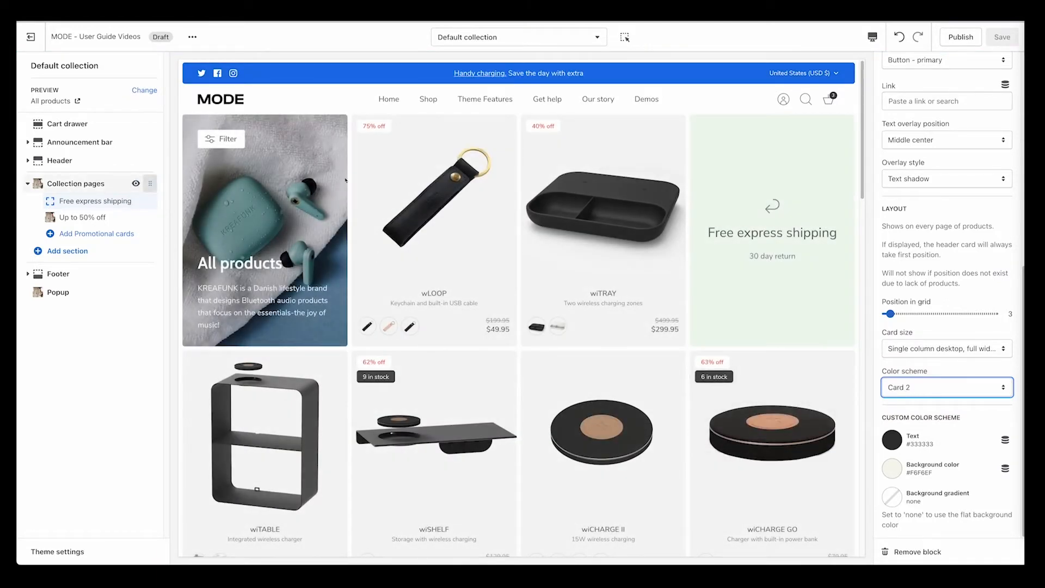
Open Theme settings > Colors and scroll to the card color schemes
{"action": "left_click", "coordinate": [57, 552]}
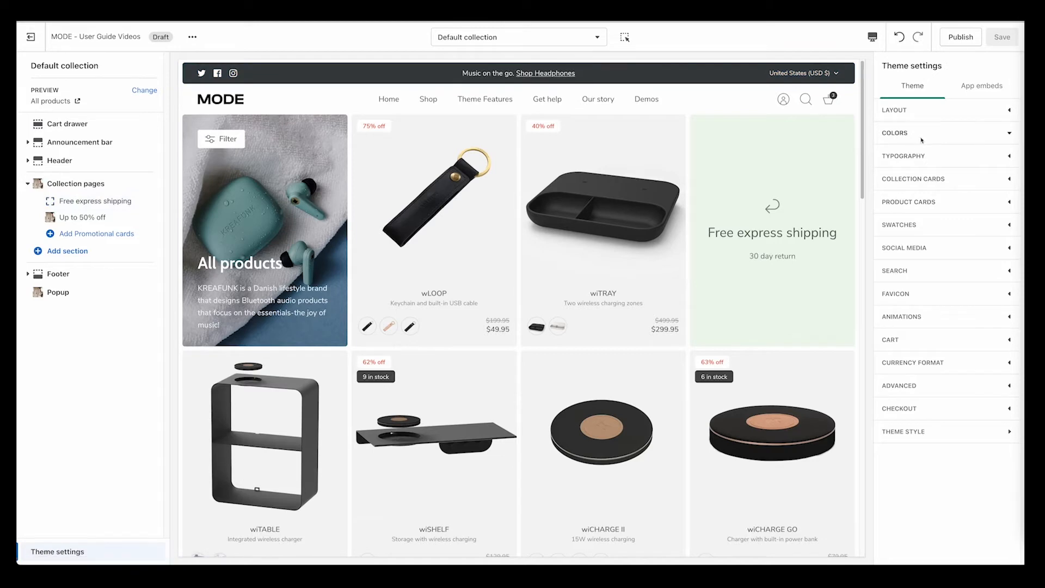
{"action": "left_click", "coordinate": [895, 133]}
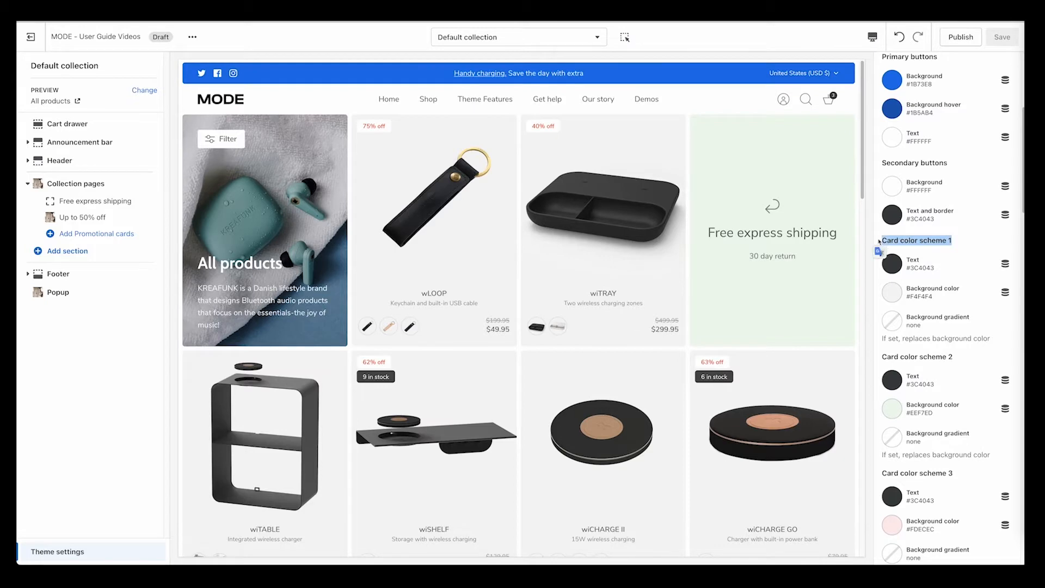
{"action": "mouse_move", "coordinate": [144, 540]}
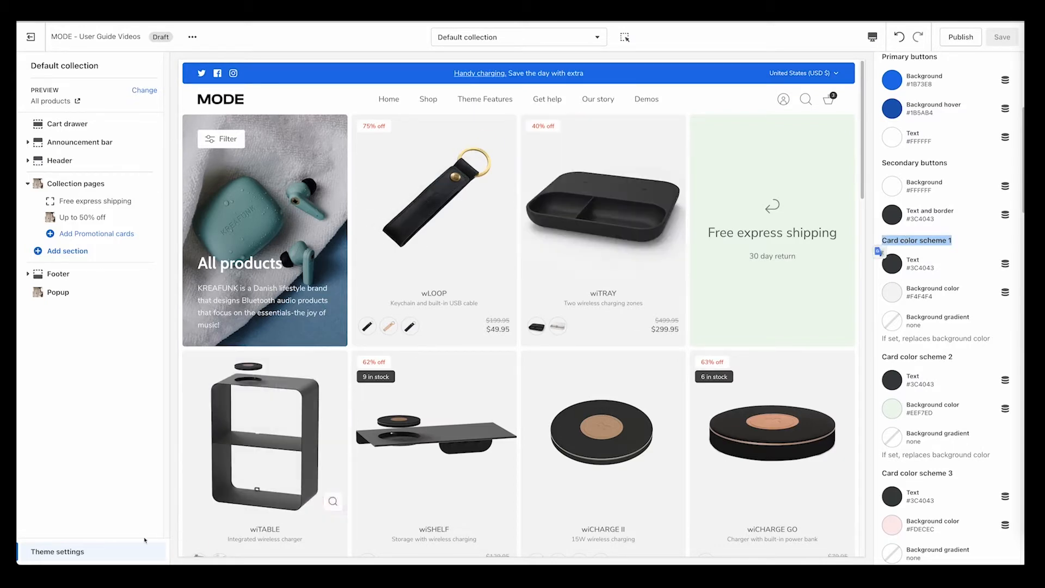
{"action": "left_click", "coordinate": [56, 551]}
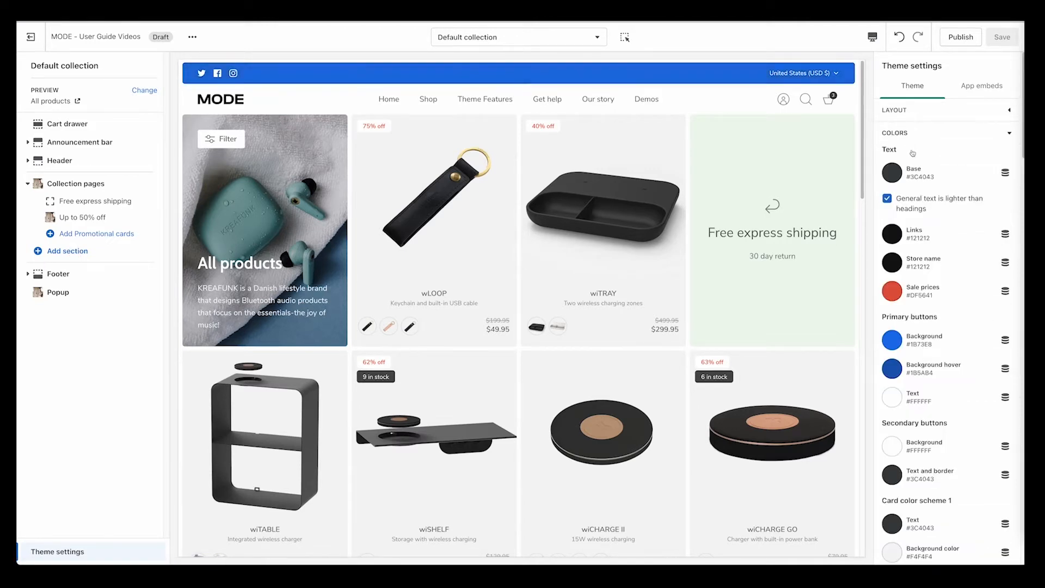
{"action": "scroll", "scroll_direction": "down", "scroll_amount": 3}
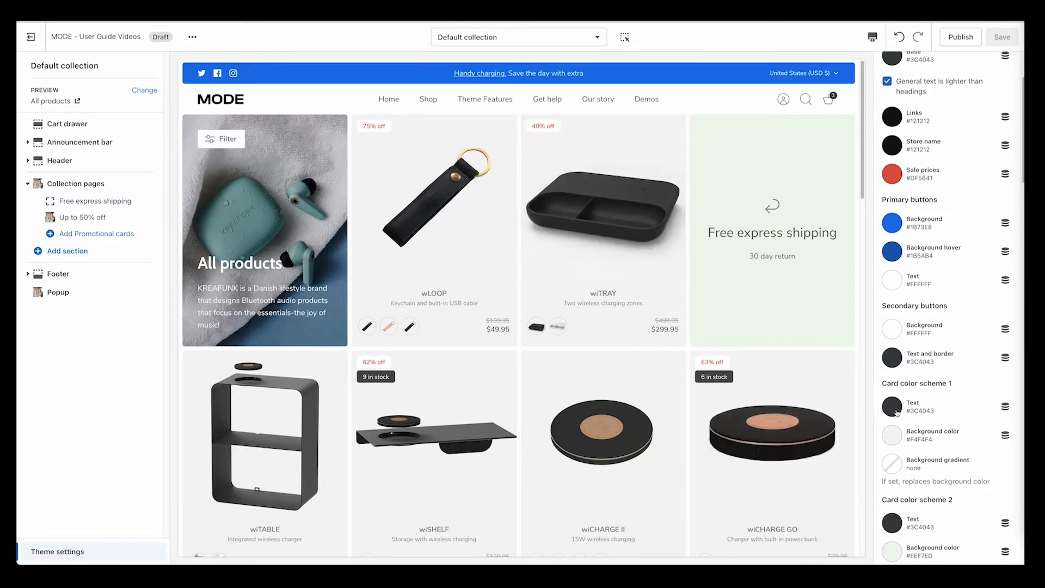
Try pale pink, white and near-black for Card color scheme 1's background, ending light green
{"action": "left_click", "coordinate": [891, 280]}
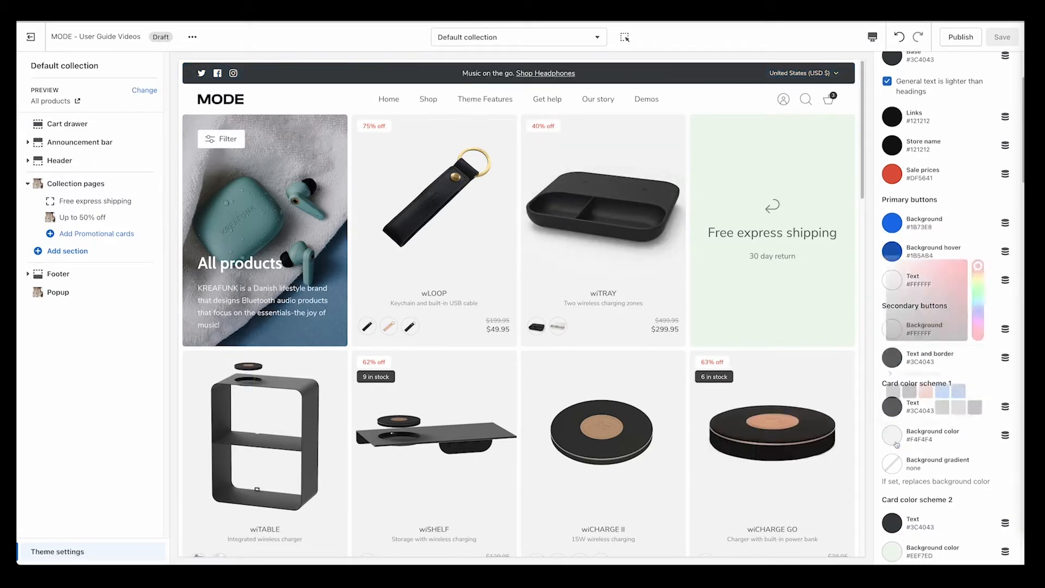
{"action": "left_click", "coordinate": [892, 436]}
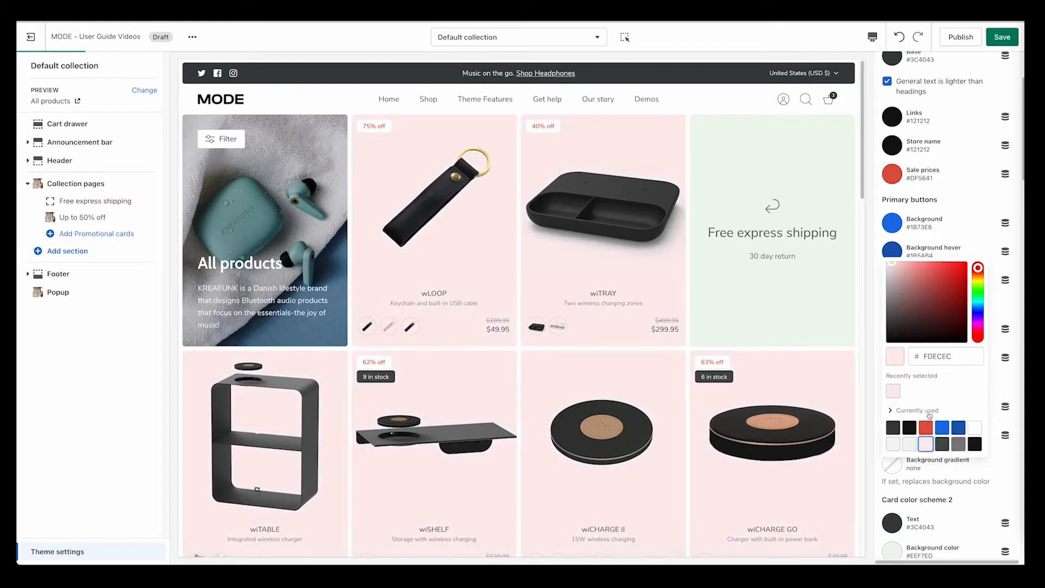
{"action": "left_click", "coordinate": [973, 428]}
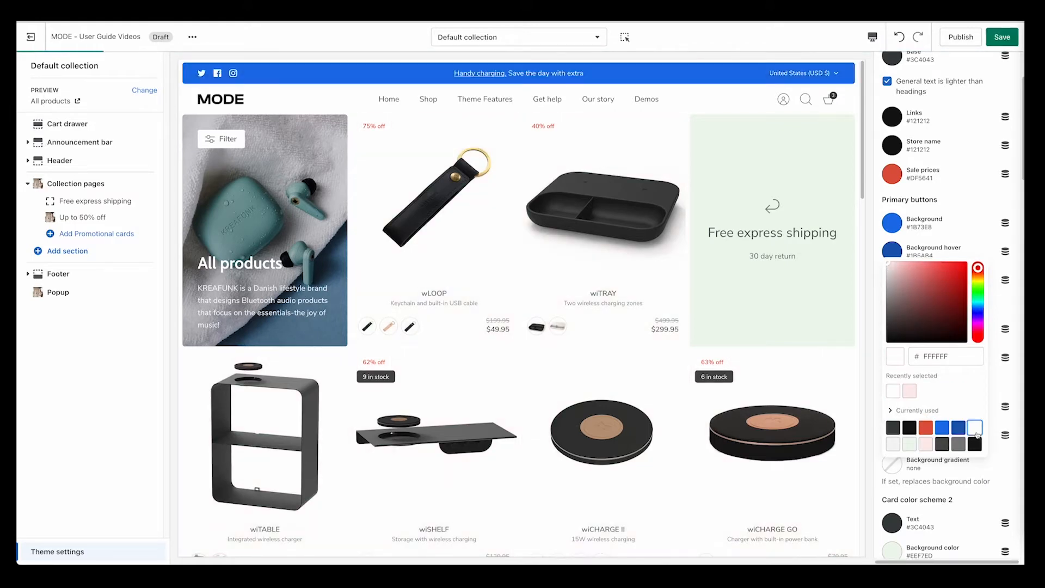
{"action": "left_click", "coordinate": [909, 428]}
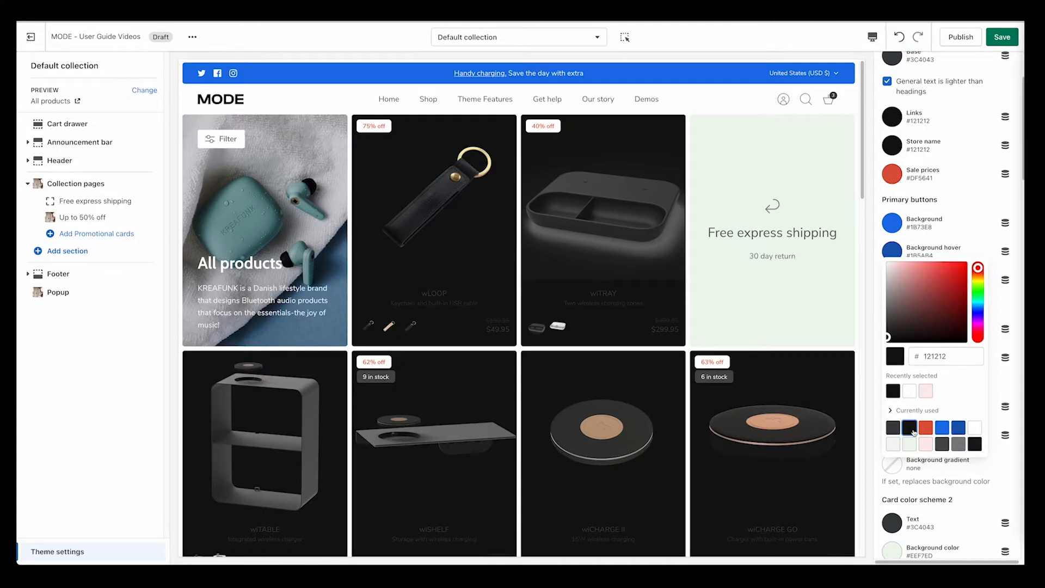
{"action": "scroll", "scroll_direction": "down", "scroll_amount": 3}
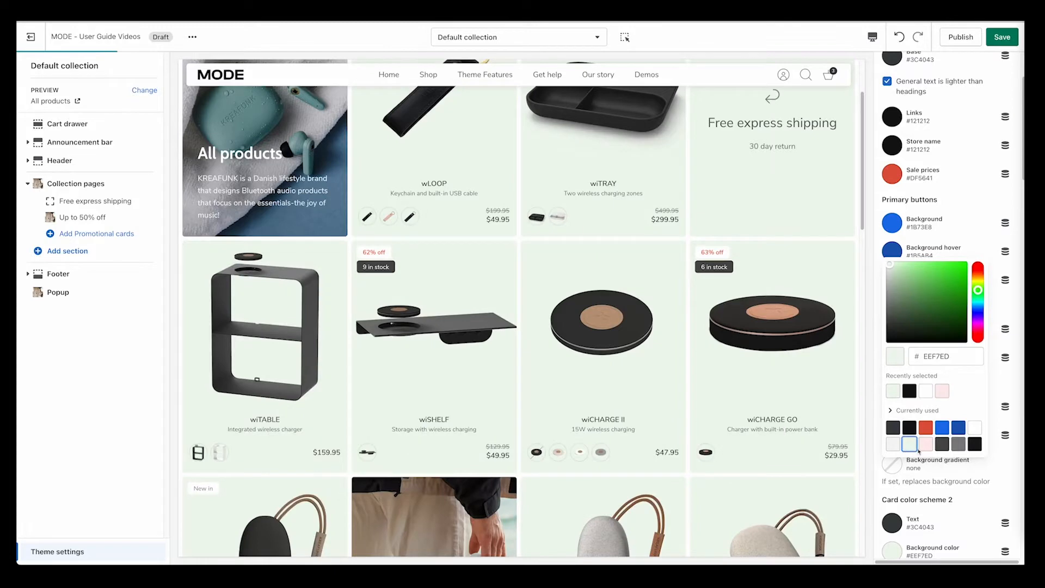
{"action": "mouse_move", "coordinate": [602, 322]}
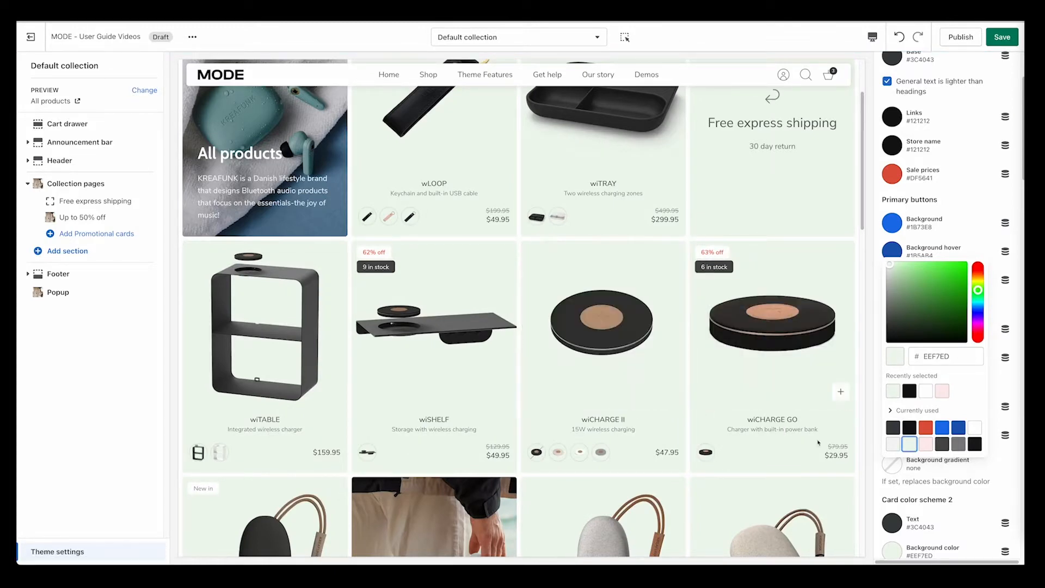
{"action": "mouse_move", "coordinate": [832, 335]}
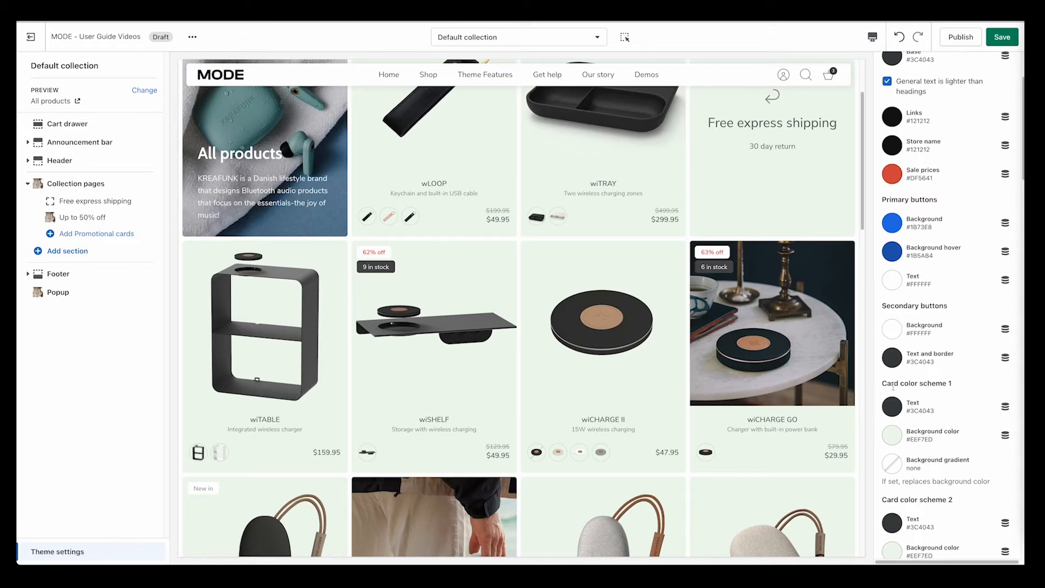
{"action": "scroll", "scroll_direction": "up", "scroll_amount": 3}
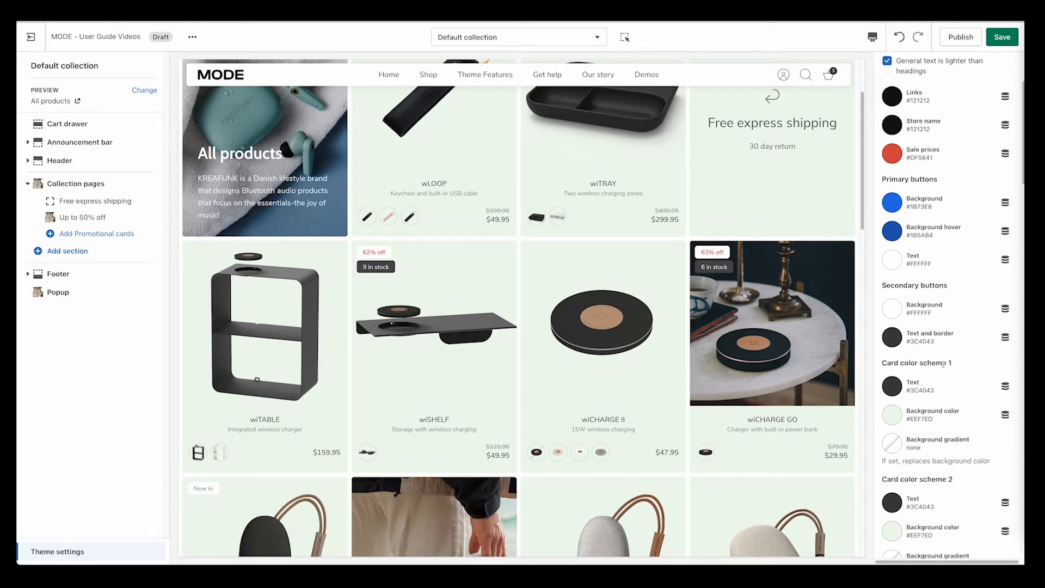
{"action": "scroll", "scroll_direction": "down", "scroll_amount": 3}
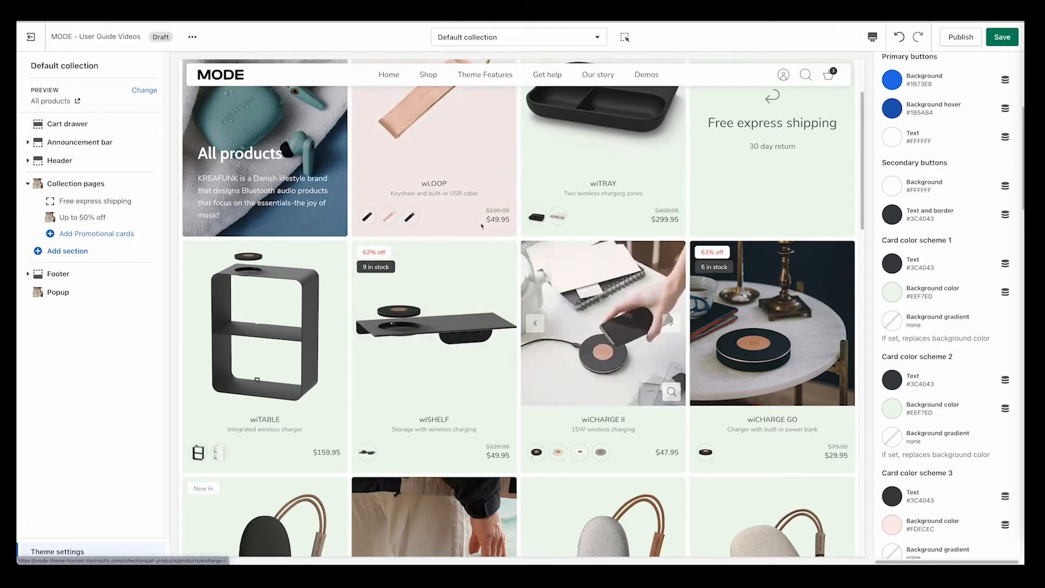
Preview aBEAN's card in yellow then lavender, and open the lavender earbuds image
{"action": "scroll", "scroll_direction": "up", "scroll_amount": 3}
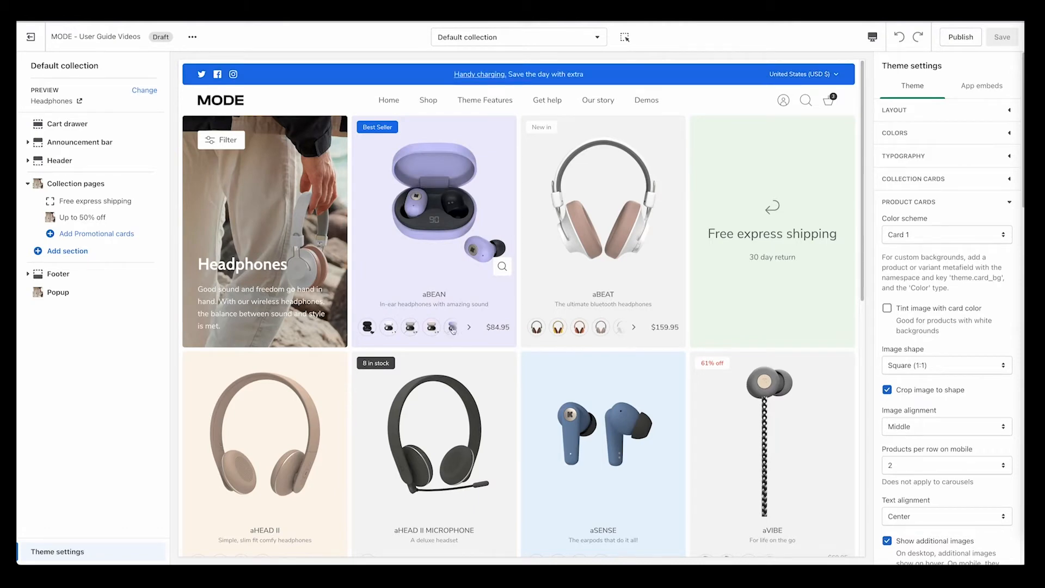
{"action": "left_click", "coordinate": [410, 327]}
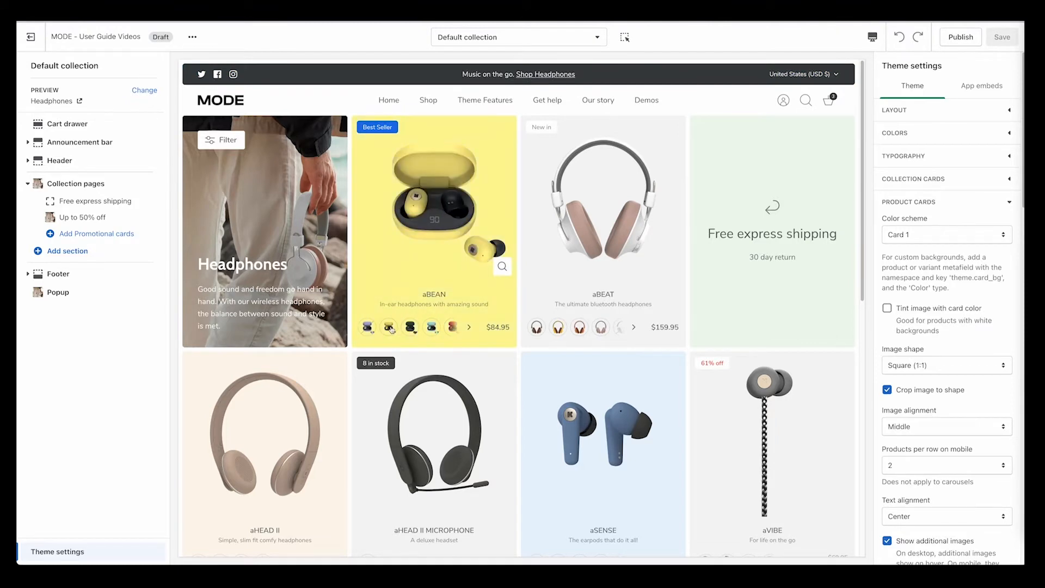
{"action": "left_click", "coordinate": [388, 327]}
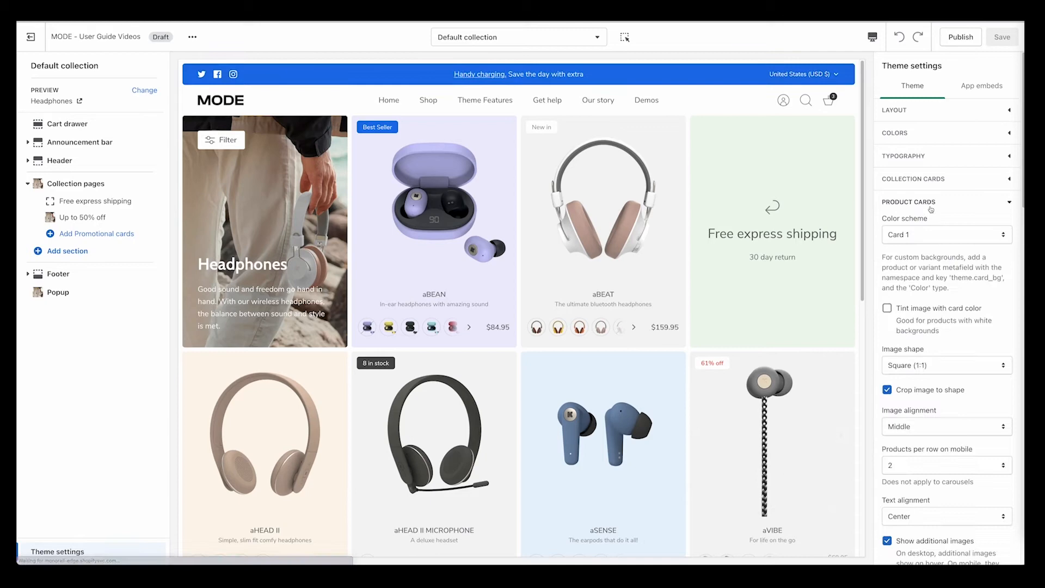
{"action": "double_click", "coordinate": [977, 277]}
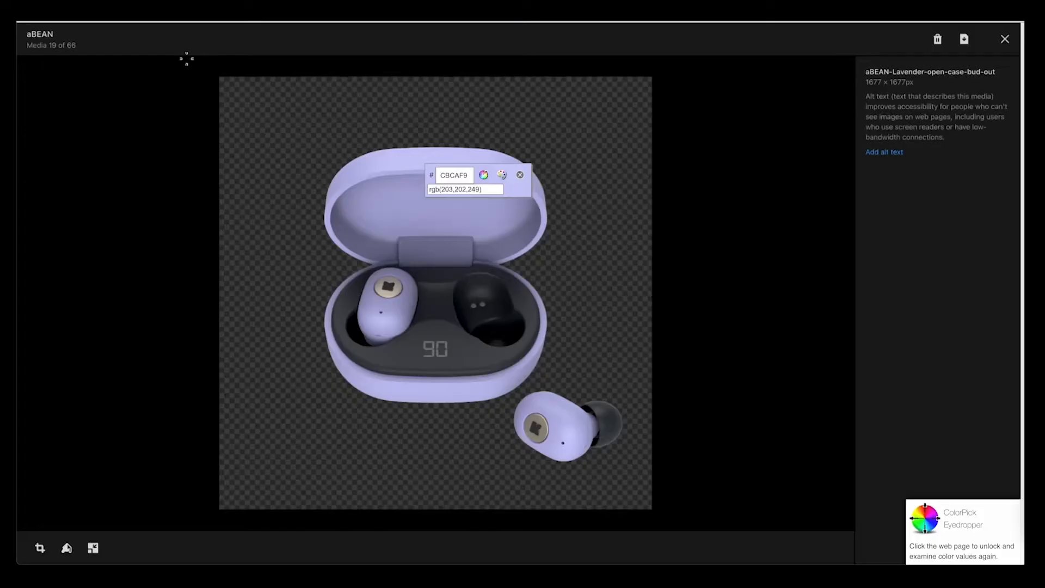
Close the image preview and start a new definition under Settings > Metafields > Variants
{"action": "left_click", "coordinate": [1004, 39]}
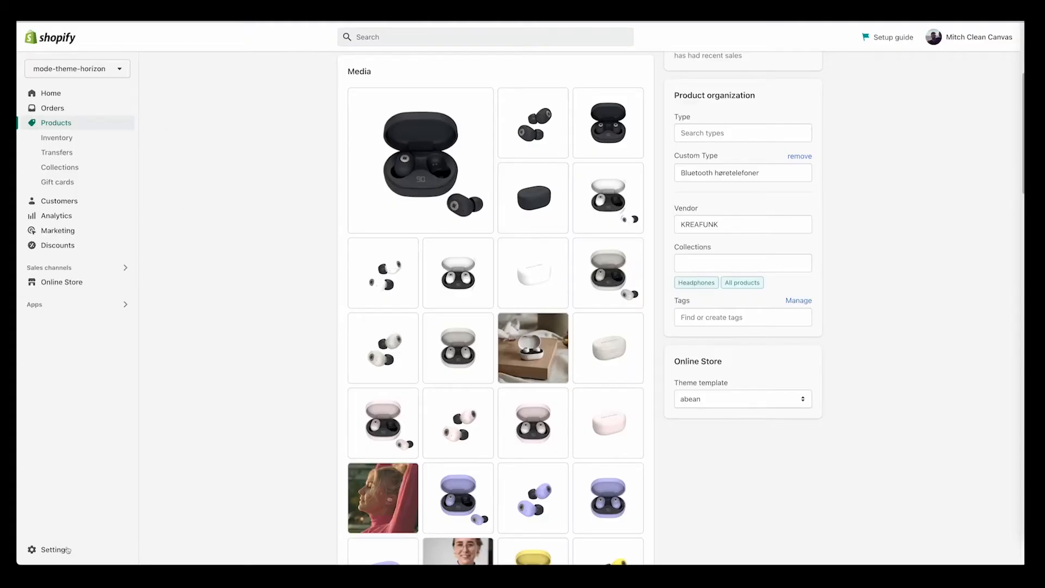
{"action": "left_click", "coordinate": [54, 549]}
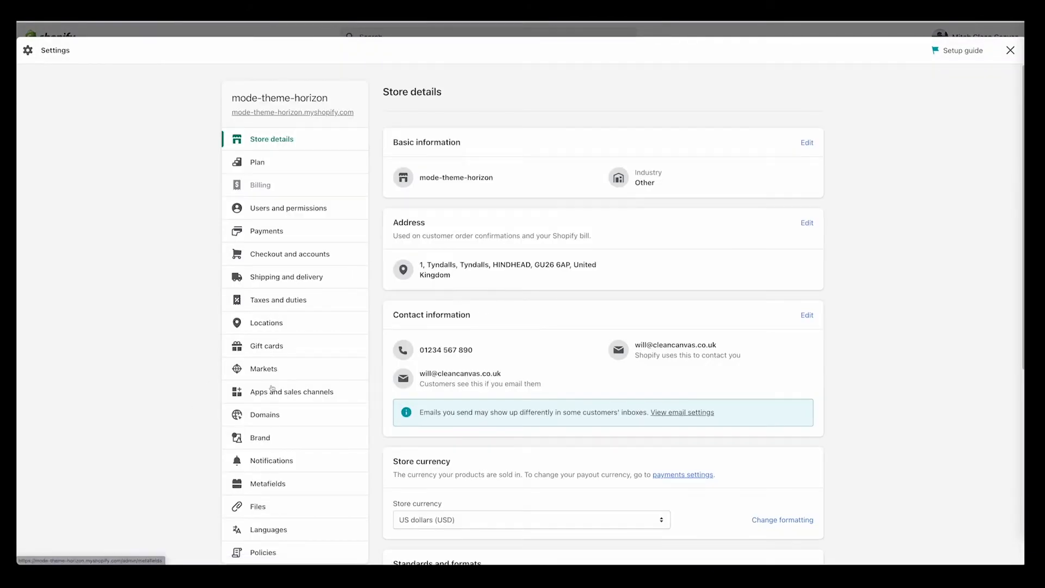
{"action": "left_click", "coordinate": [268, 484]}
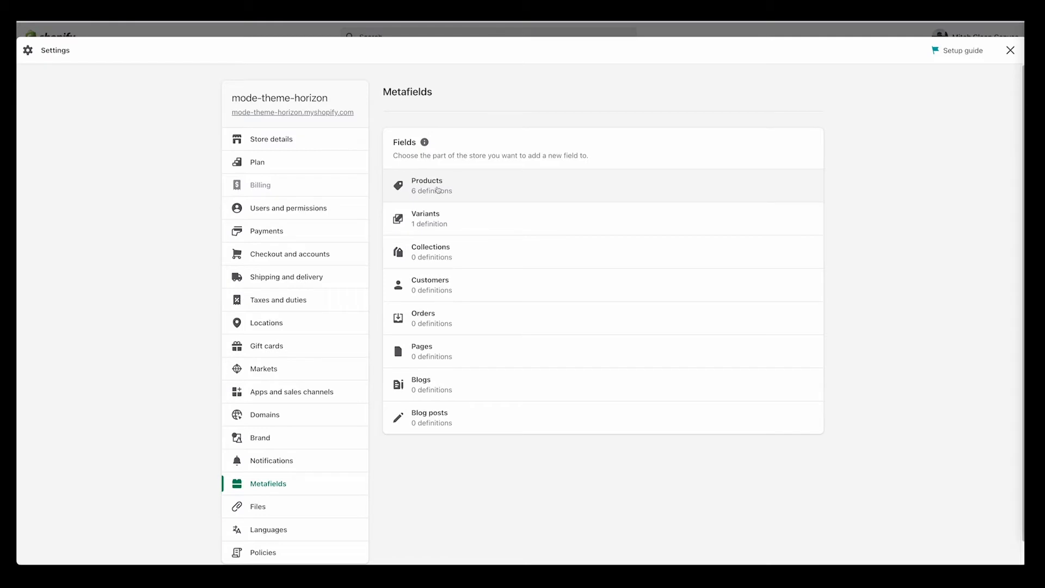
{"action": "mouse_move", "coordinate": [428, 196]}
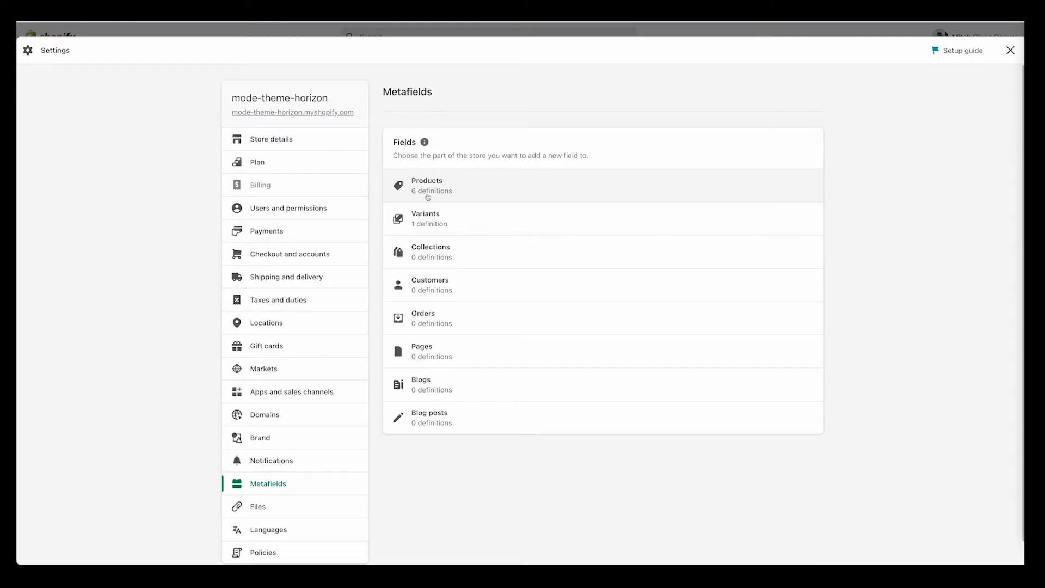
{"action": "mouse_move", "coordinate": [434, 223]}
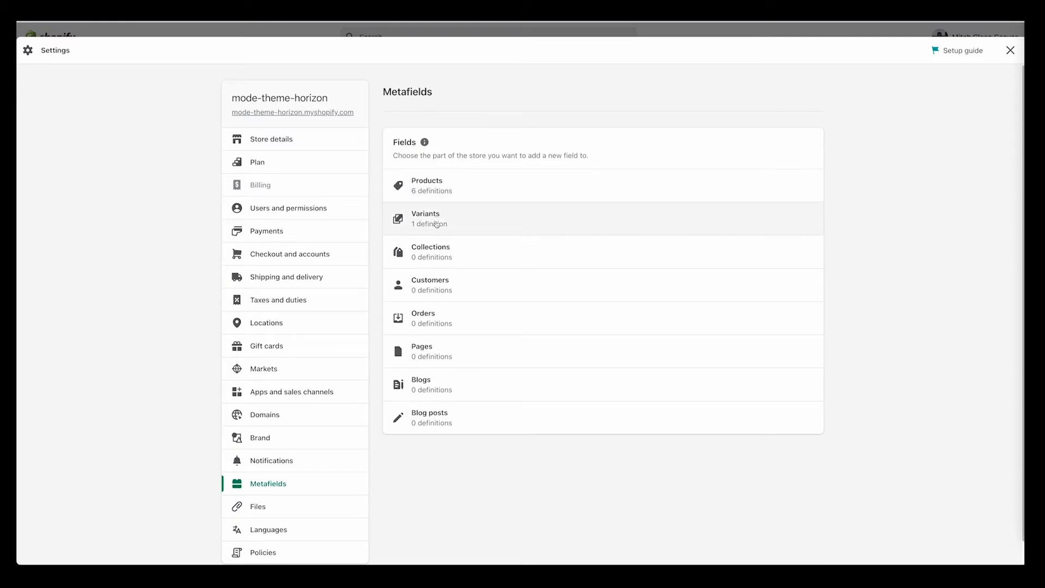
{"action": "left_click", "coordinate": [434, 218]}
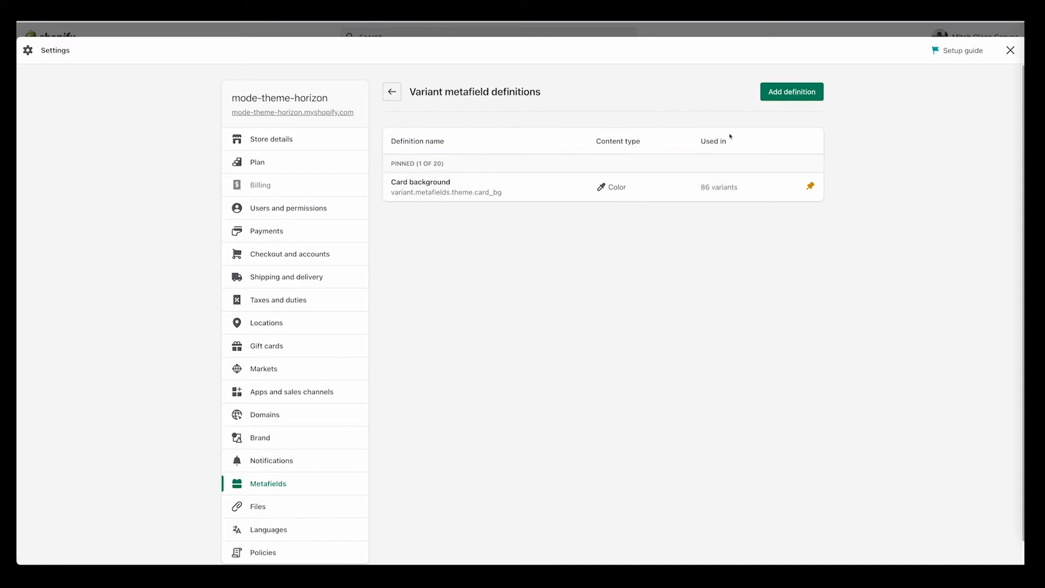
{"action": "left_click", "coordinate": [790, 91]}
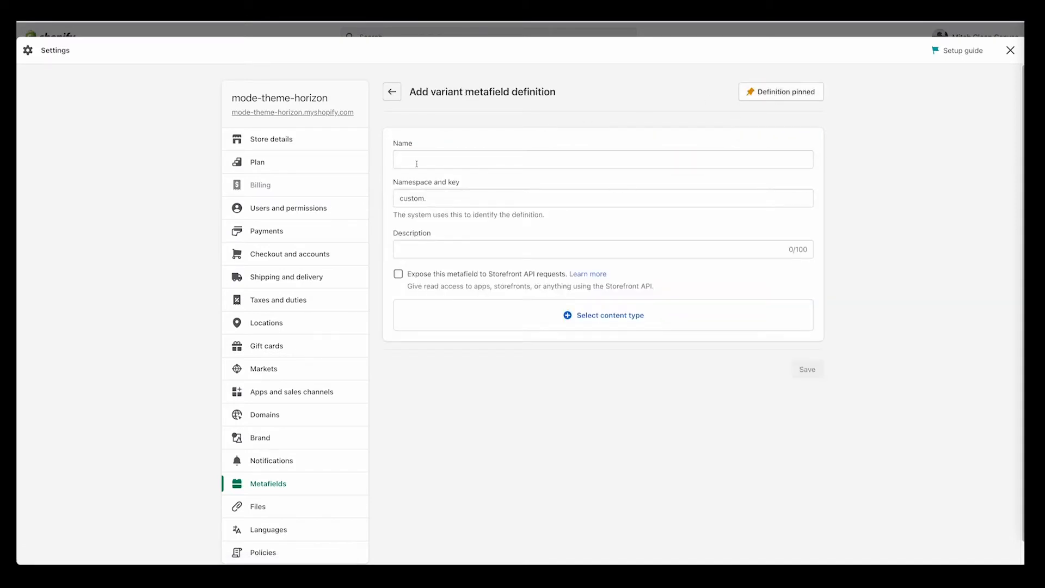
Name the definition 'Color Variant' with Color type, then leave without saving
{"action": "type", "text": "Col"}
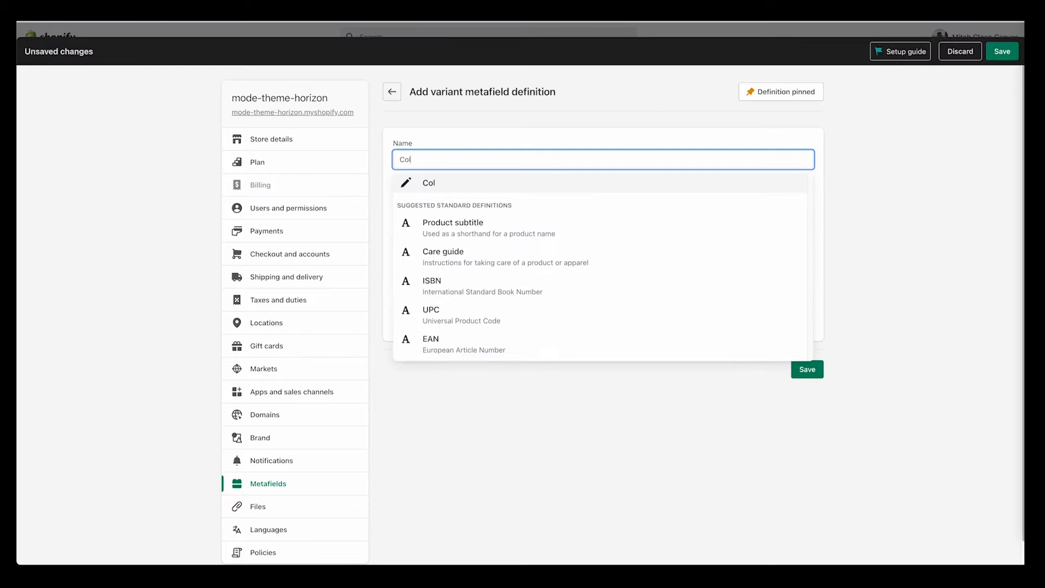
{"action": "type", "text": "or"}
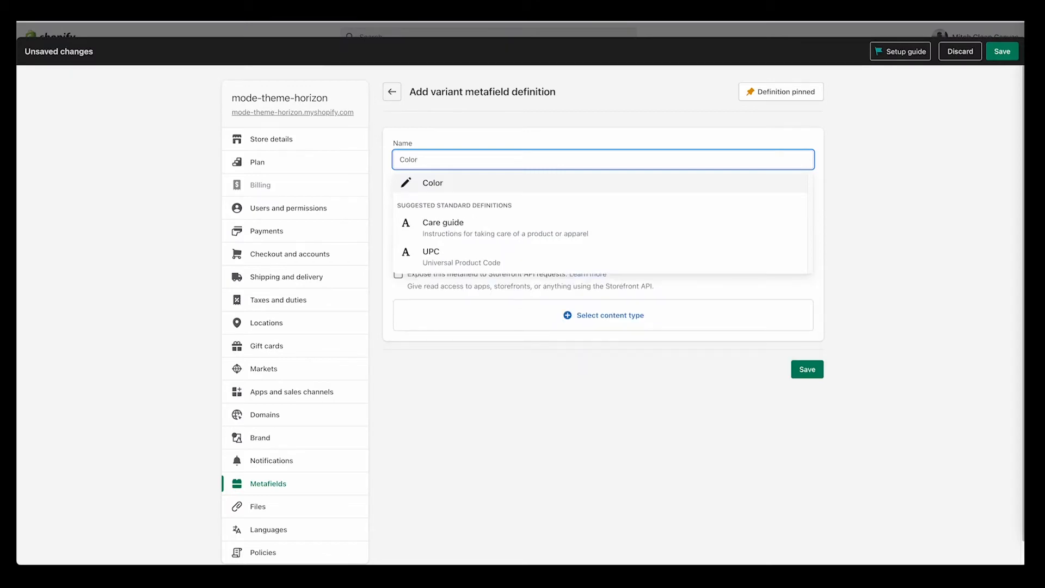
{"action": "type", "text": "Variant"}
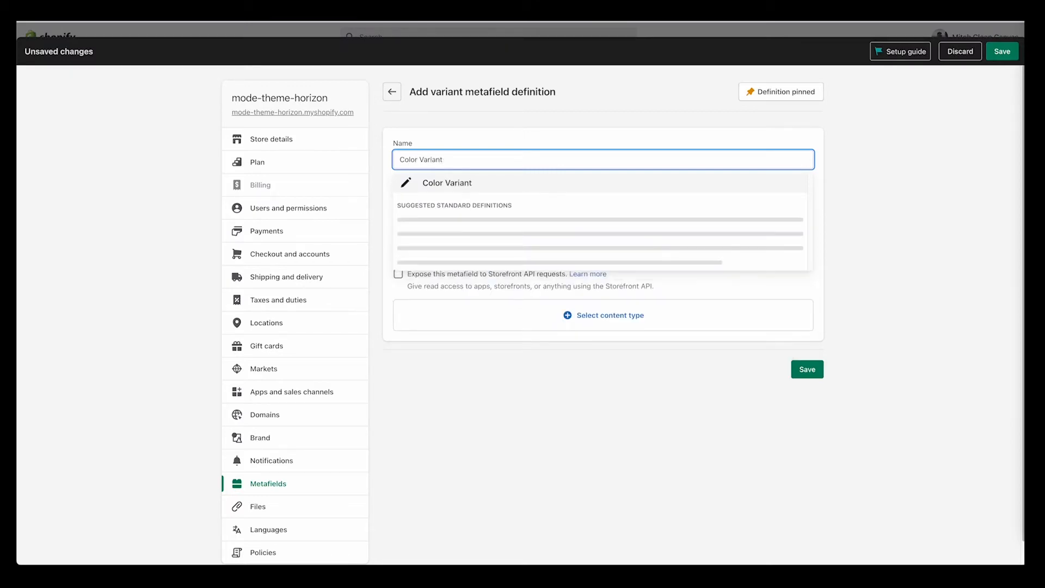
{"action": "left_click", "coordinate": [448, 183]}
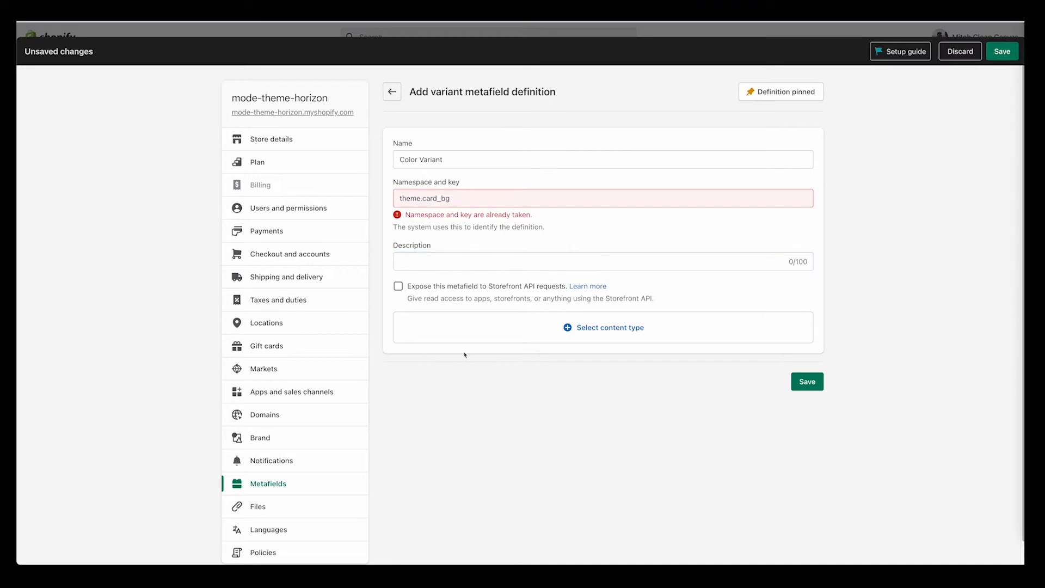
{"action": "left_click", "coordinate": [602, 327]}
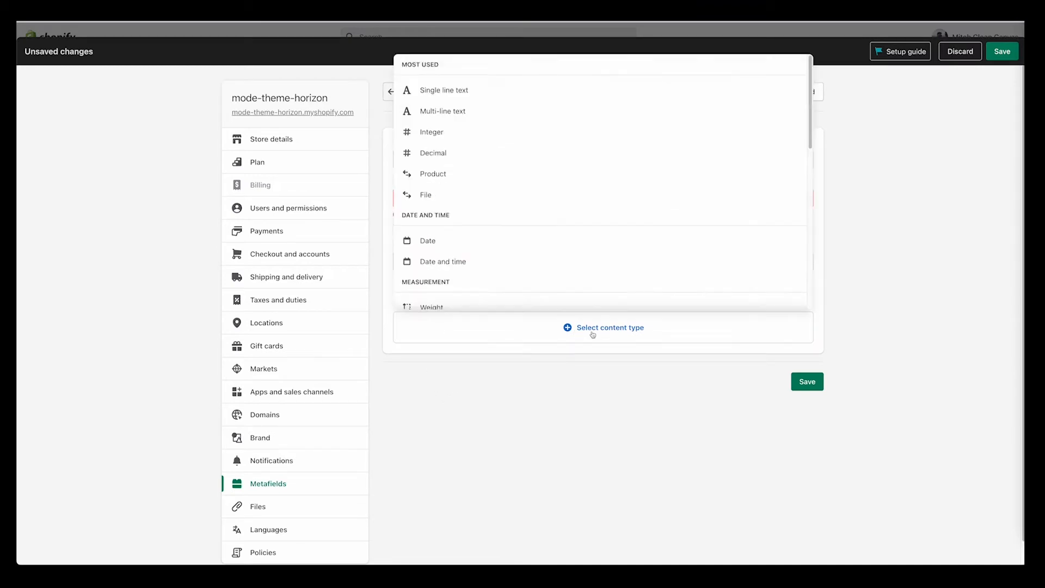
{"action": "scroll", "scroll_direction": "down", "scroll_amount": 3}
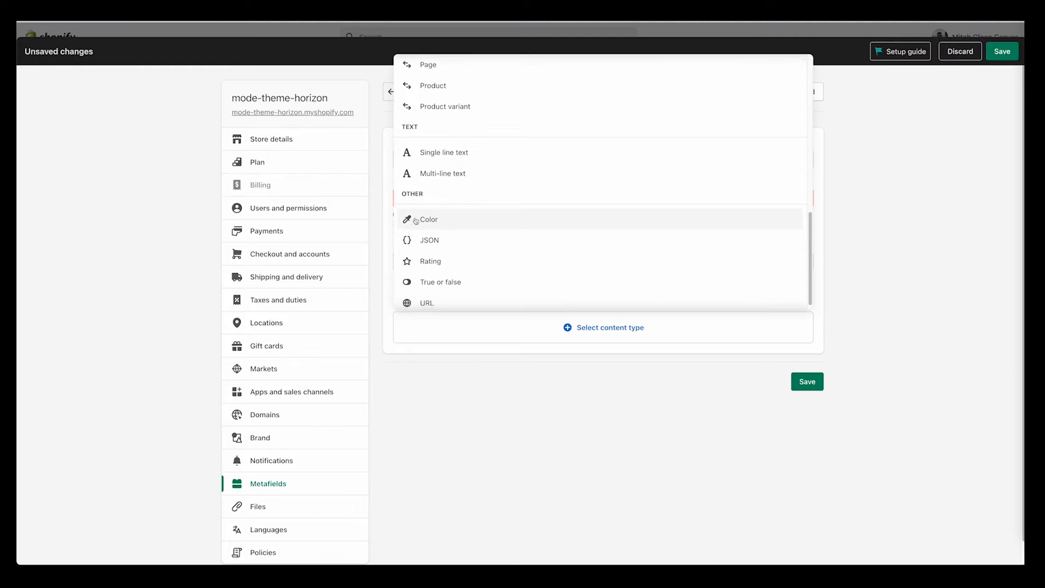
{"action": "left_click", "coordinate": [428, 218]}
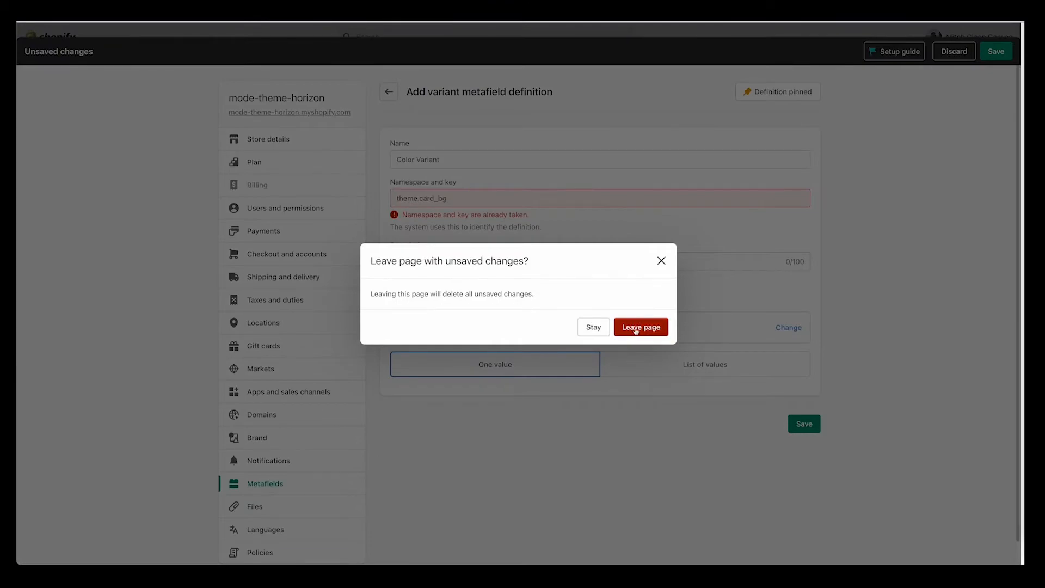
{"action": "left_click", "coordinate": [640, 327]}
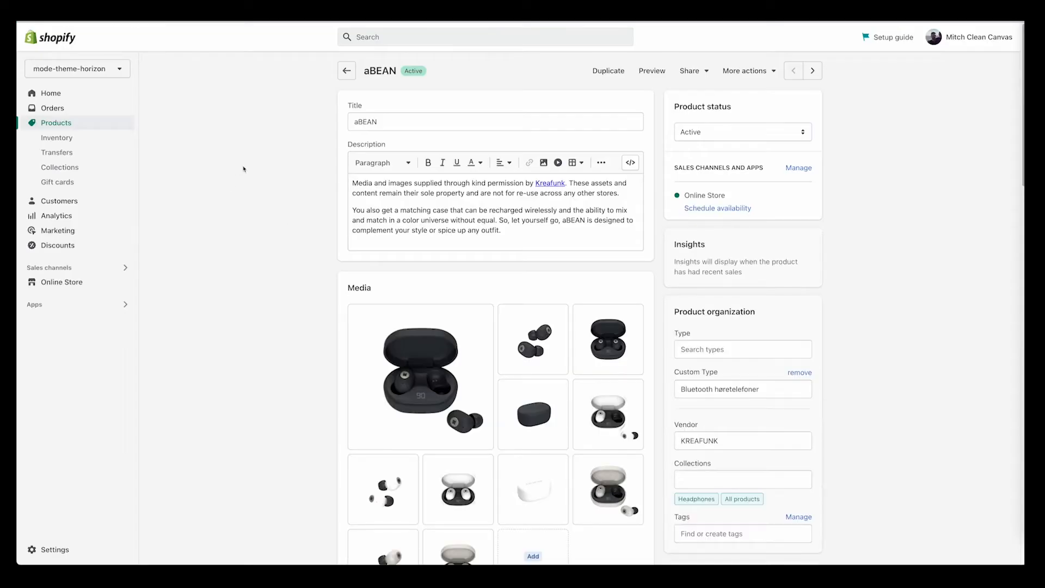
Check Spicy Red's Card background metafield (#FDECEC) and open its variant image chooser
{"action": "scroll", "scroll_direction": "down", "scroll_amount": 3}
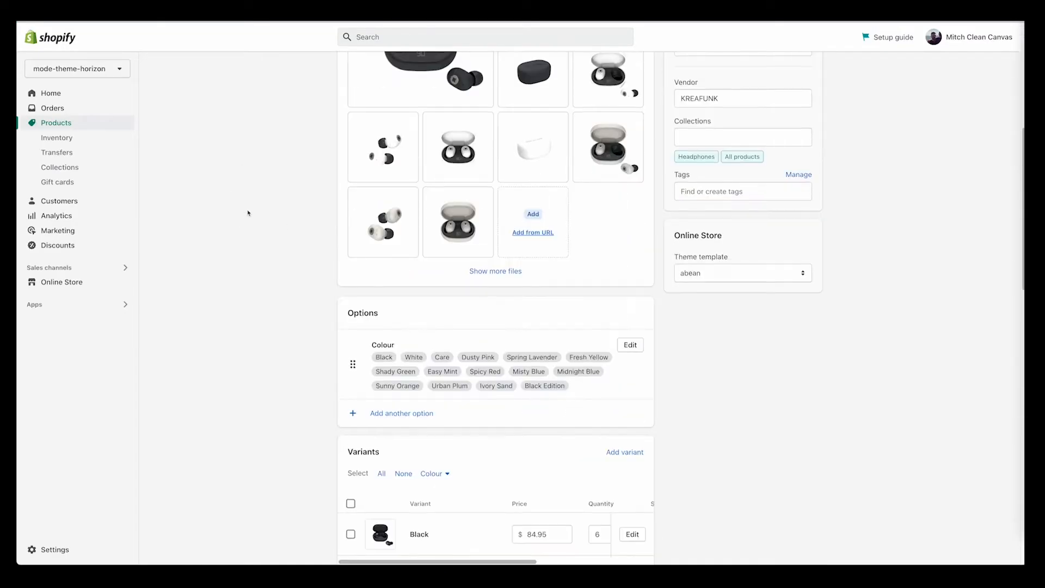
{"action": "scroll", "scroll_direction": "down", "scroll_amount": 3}
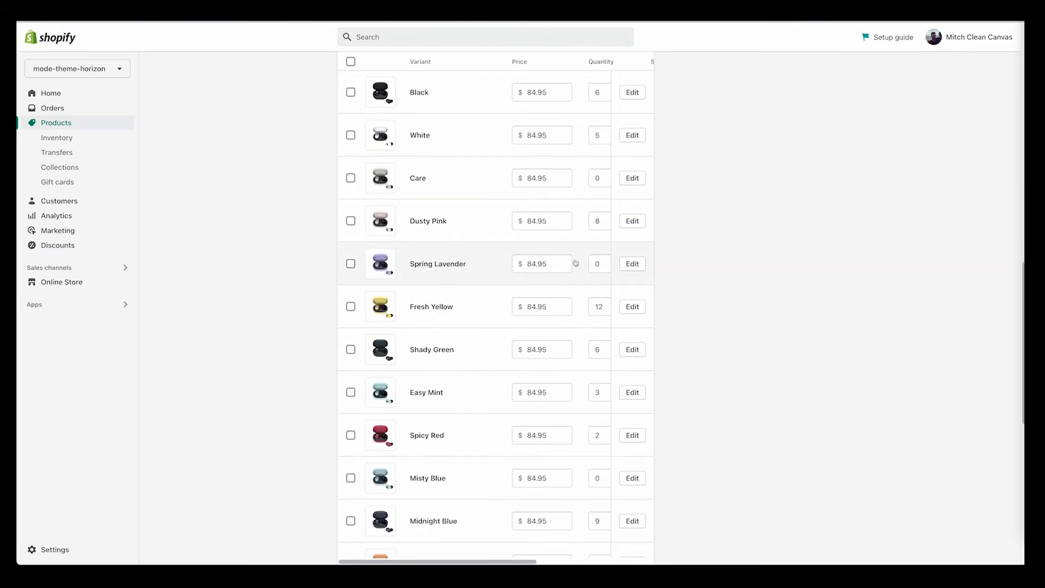
{"action": "mouse_move", "coordinate": [308, 278]}
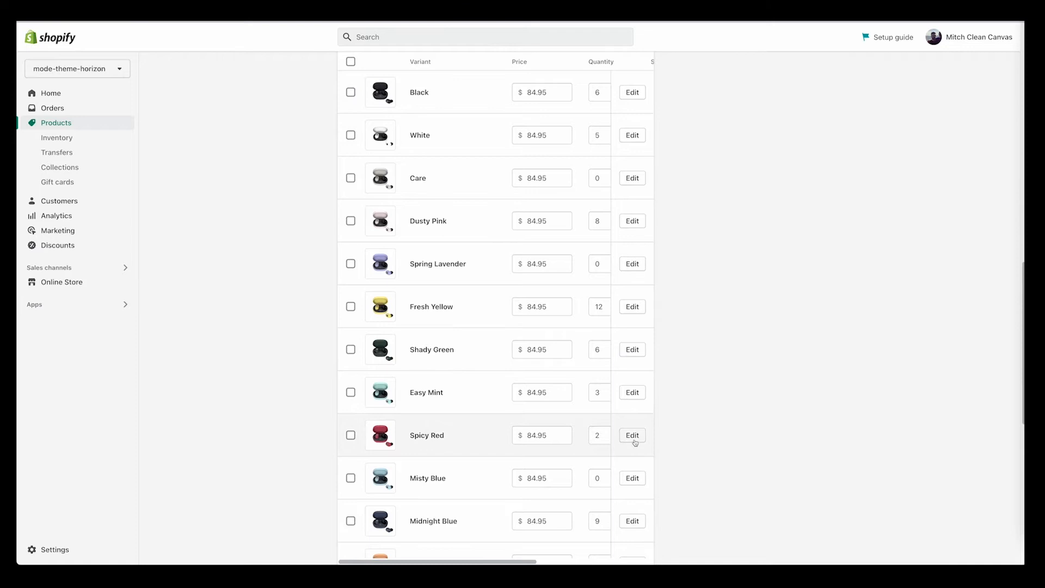
{"action": "mouse_move", "coordinate": [281, 243]}
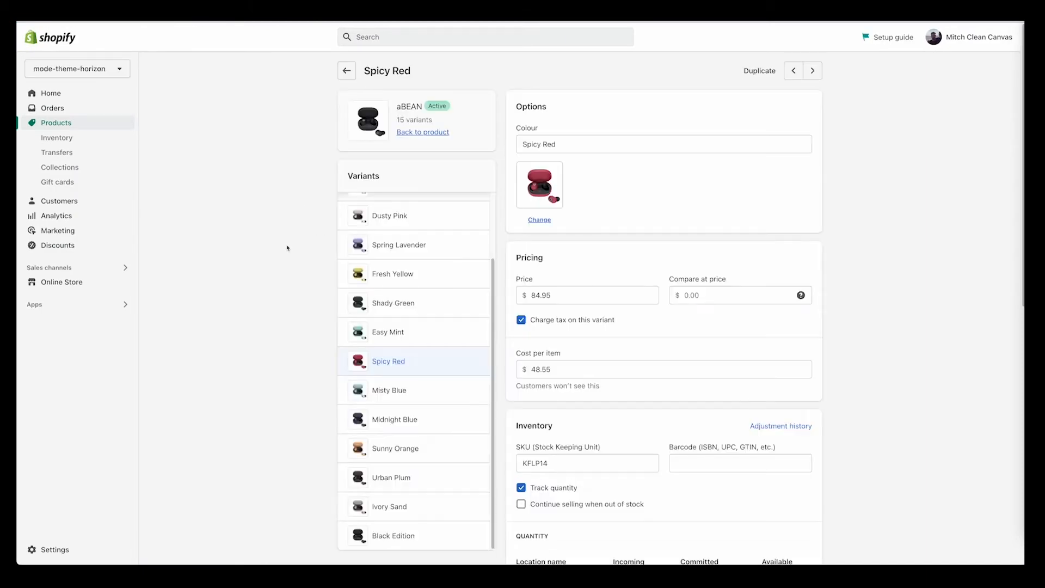
{"action": "scroll", "scroll_direction": "down", "scroll_amount": 3}
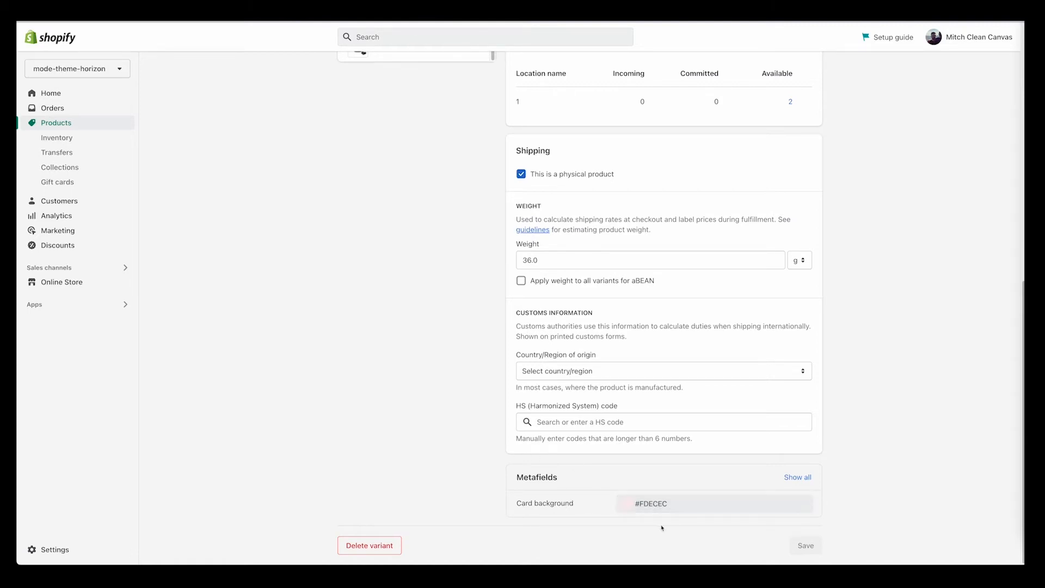
{"action": "mouse_move", "coordinate": [582, 474]}
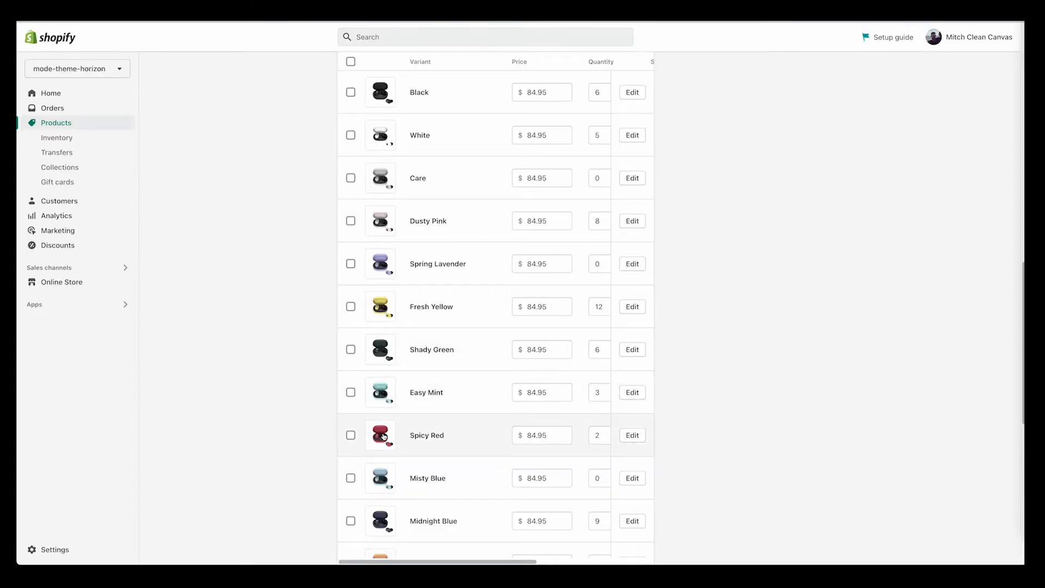
{"action": "left_click", "coordinate": [380, 436]}
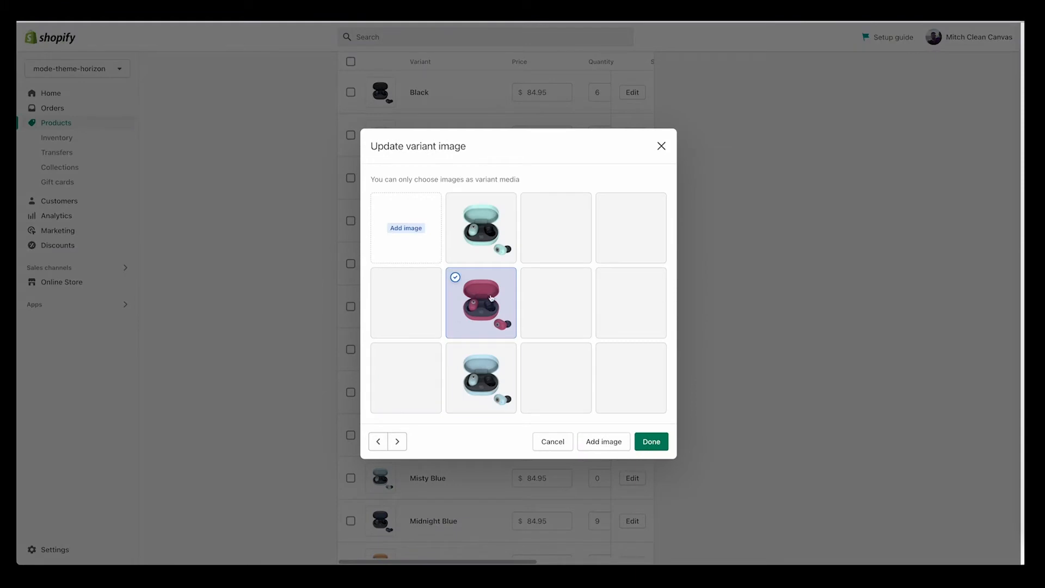
Sample the red aBEAN case colour from the product image as #D46978
{"action": "left_click", "coordinate": [651, 441]}
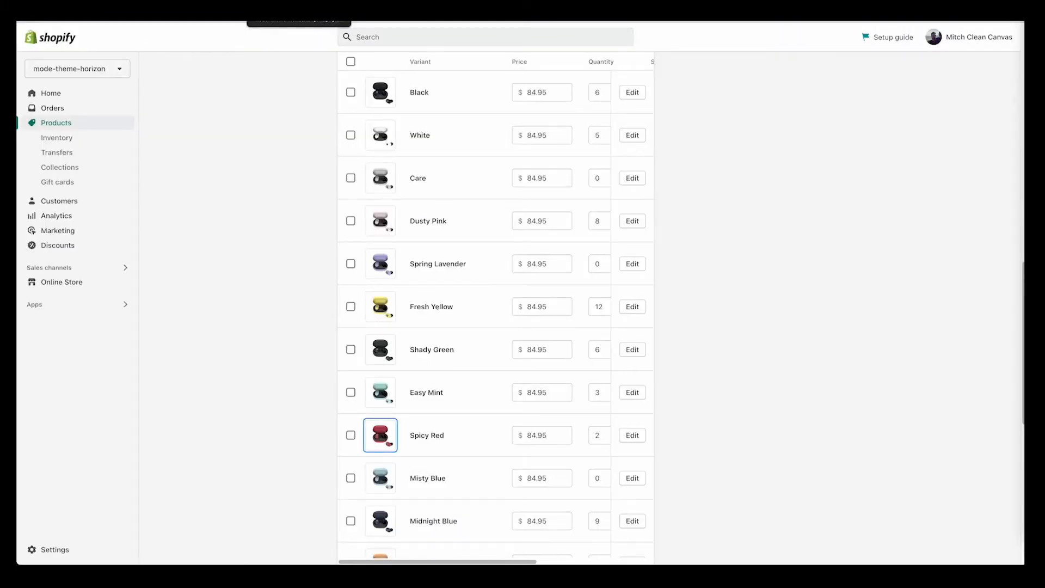
{"action": "scroll", "scroll_direction": "up", "scroll_amount": 3}
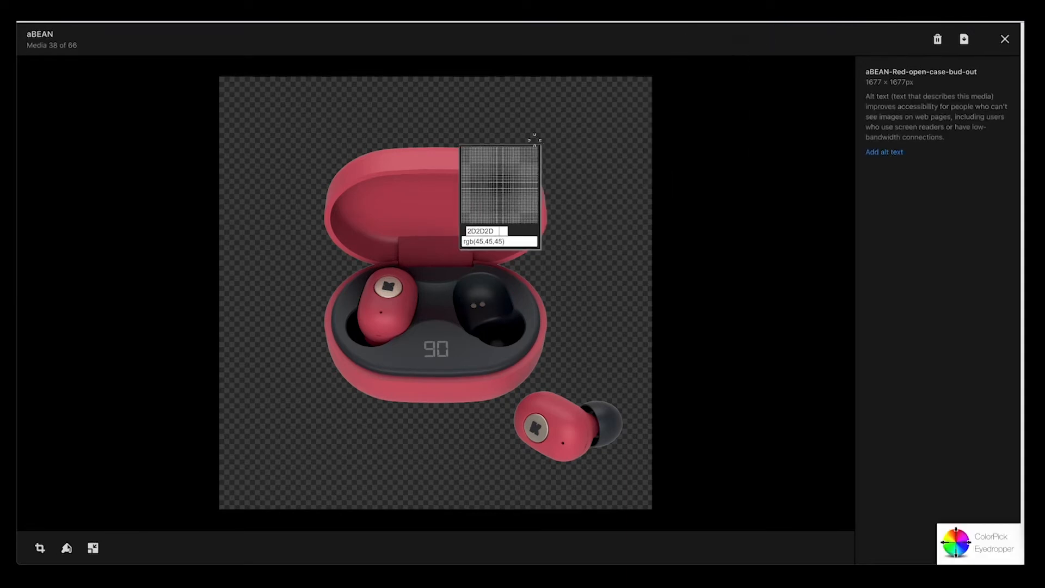
{"action": "mouse_move", "coordinate": [427, 160]}
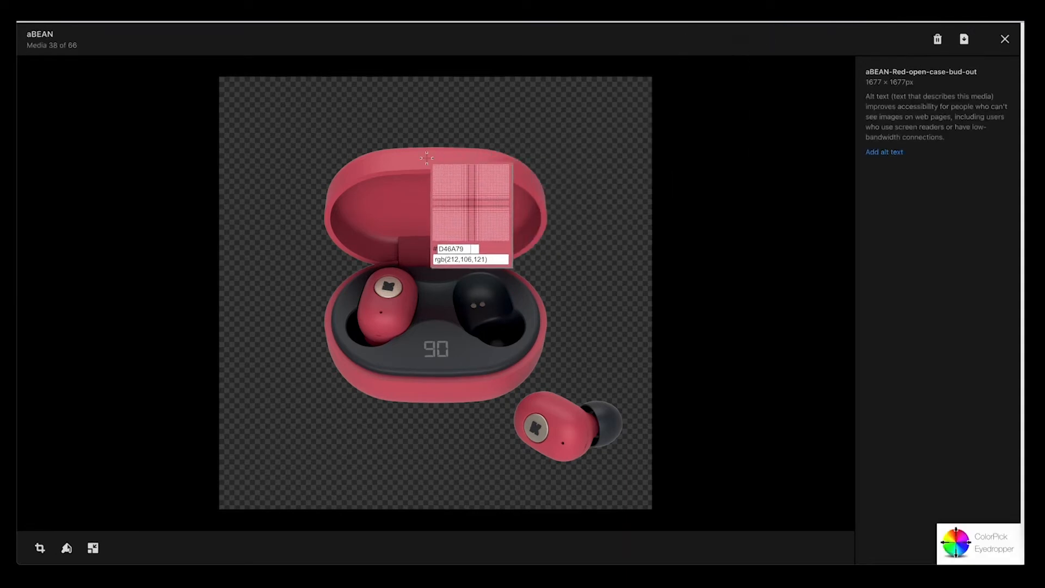
{"action": "mouse_move", "coordinate": [308, 273]}
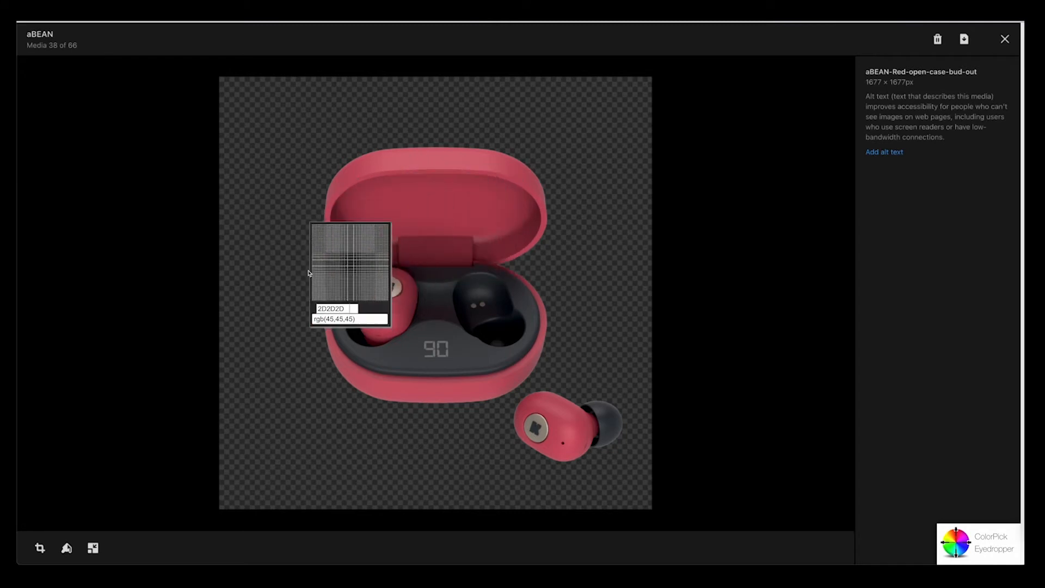
{"action": "mouse_move", "coordinate": [424, 167]}
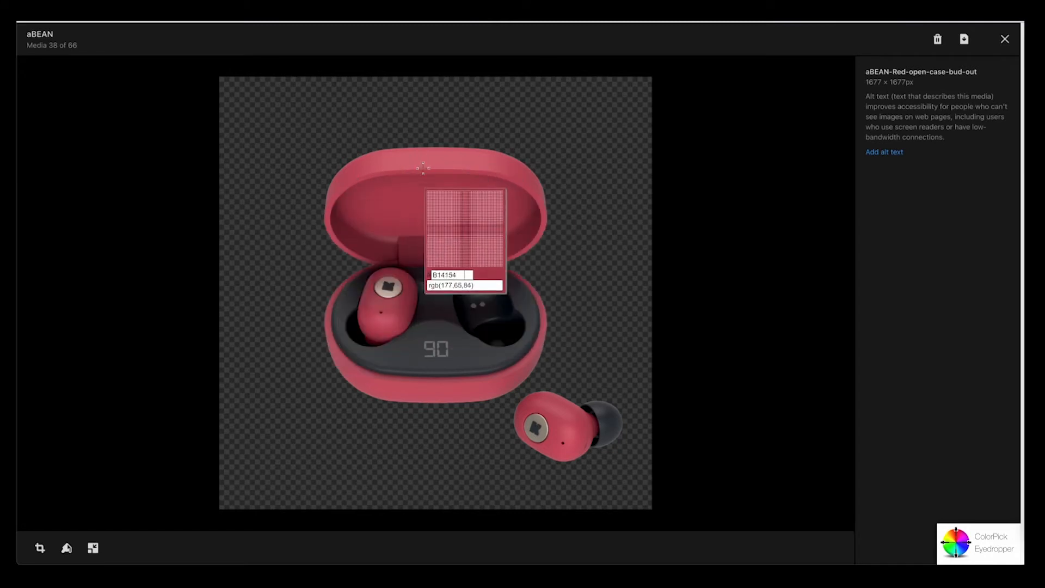
{"action": "mouse_move", "coordinate": [436, 158]}
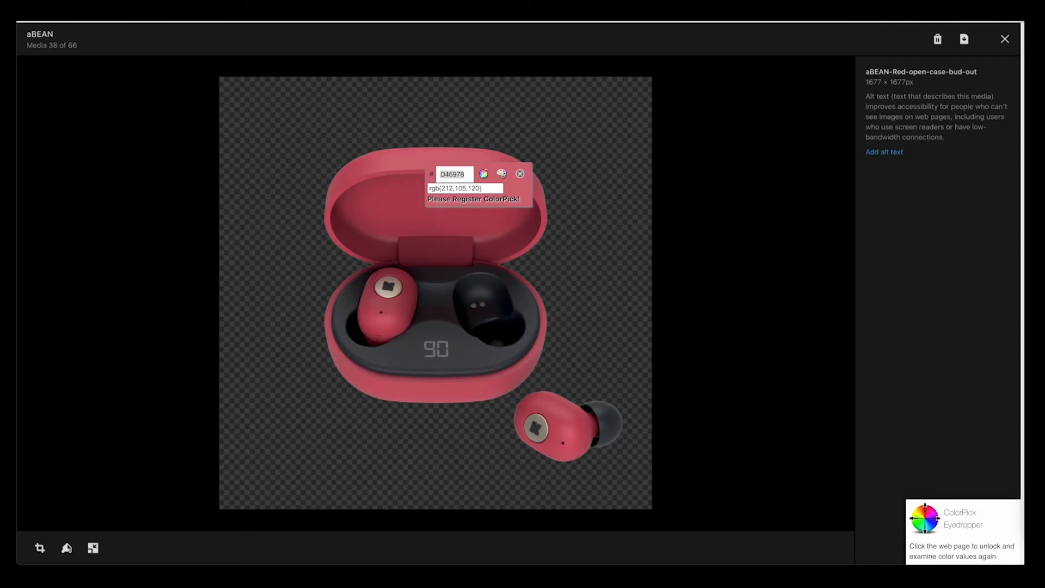
{"action": "left_click", "coordinate": [1005, 39]}
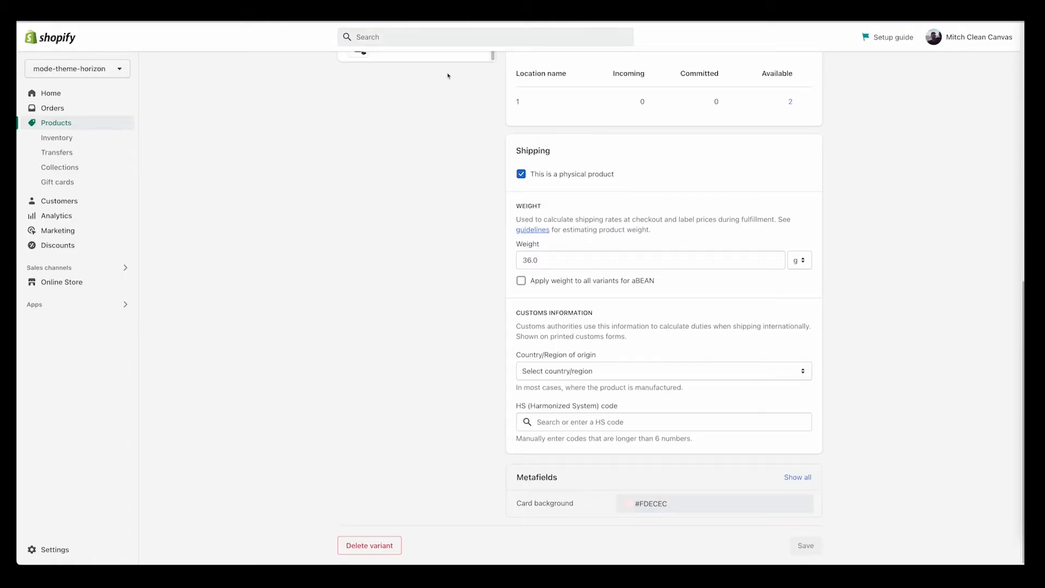
{"action": "mouse_move", "coordinate": [446, 76]}
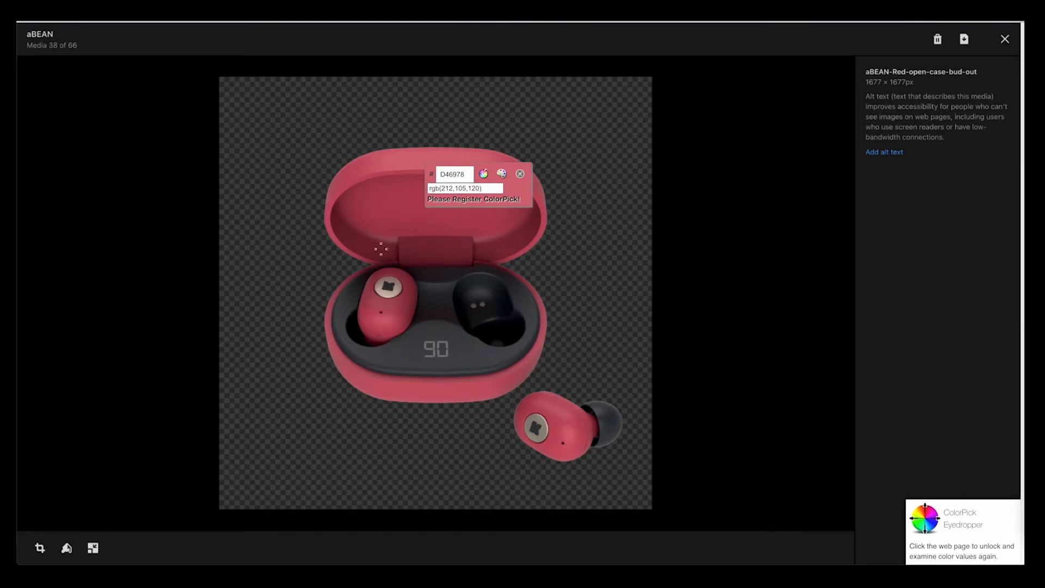
{"action": "mouse_move", "coordinate": [381, 168]}
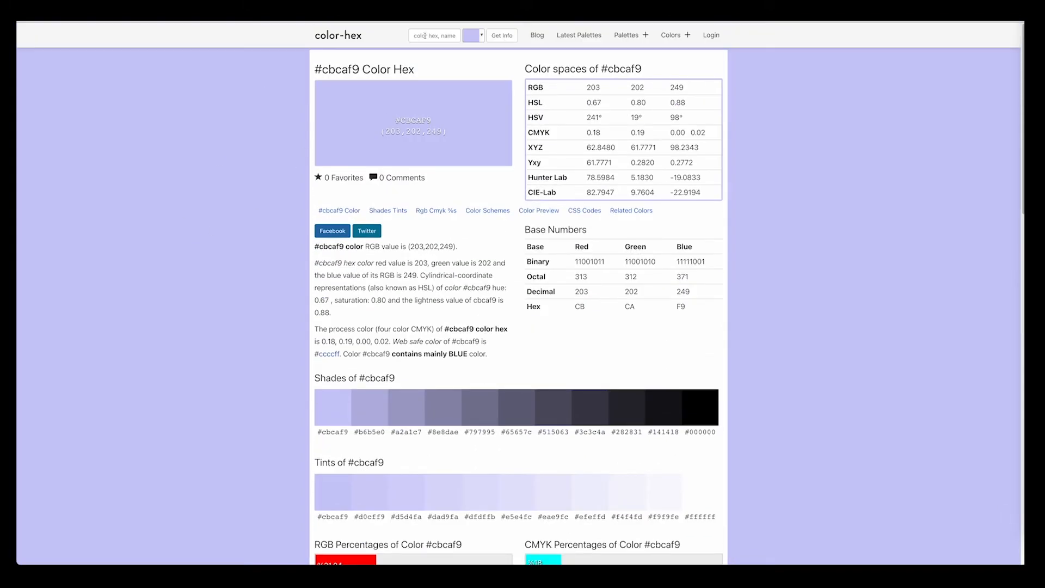
Browse #d46978's tints on color-hex, then open Spicy Red's Card background editor (#FDECEC)
{"action": "left_click", "coordinate": [472, 35]}
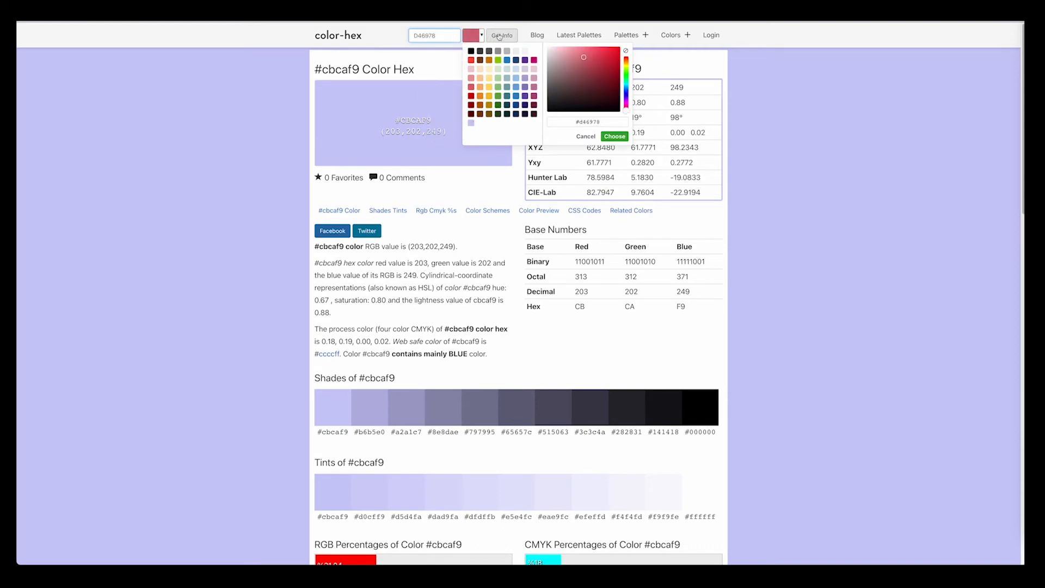
{"action": "left_click", "coordinate": [614, 136]}
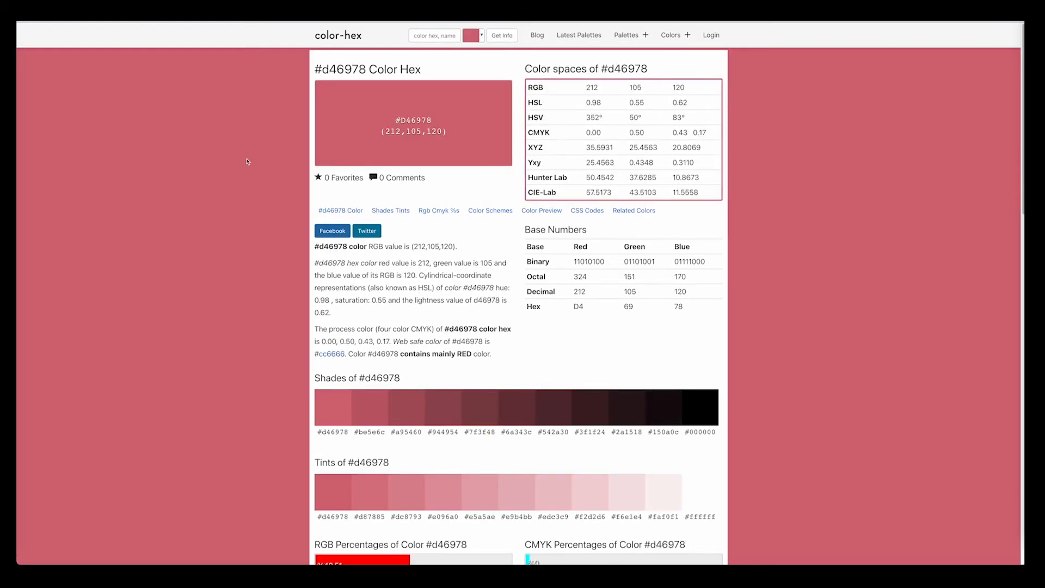
{"action": "scroll", "scroll_direction": "down", "scroll_amount": 3}
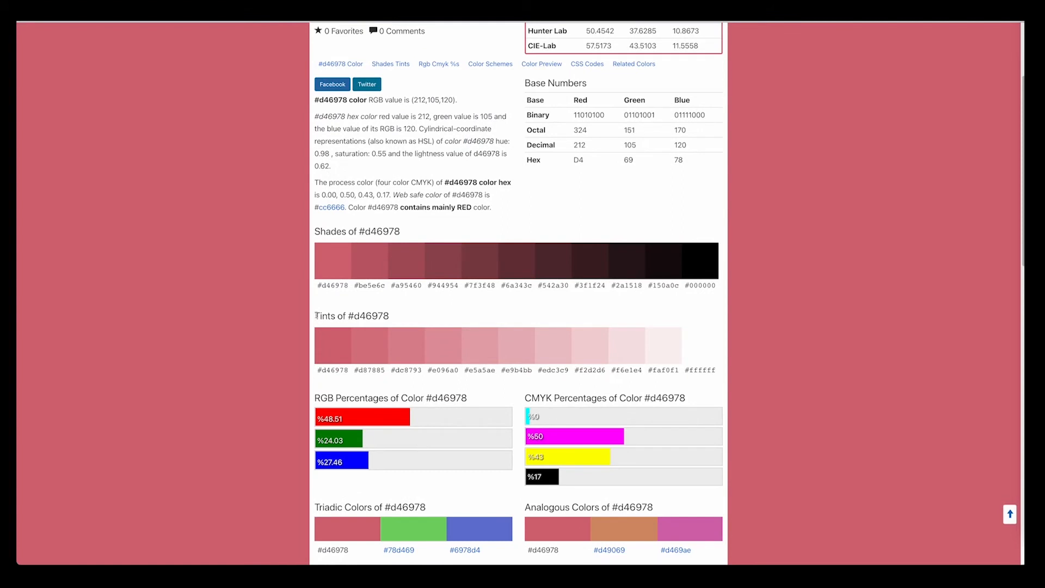
{"action": "mouse_move", "coordinate": [332, 370]}
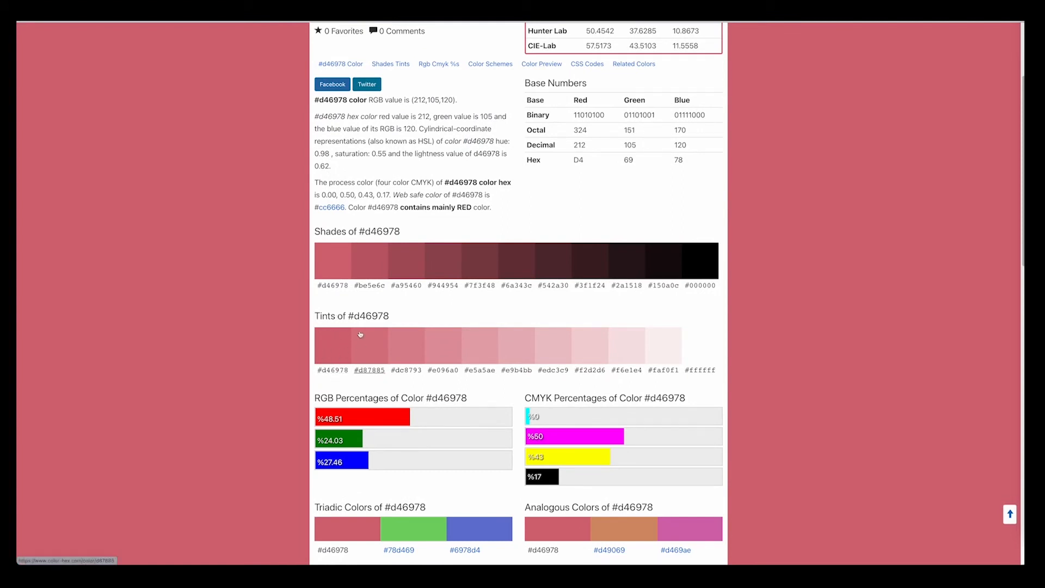
{"action": "mouse_move", "coordinate": [479, 370]}
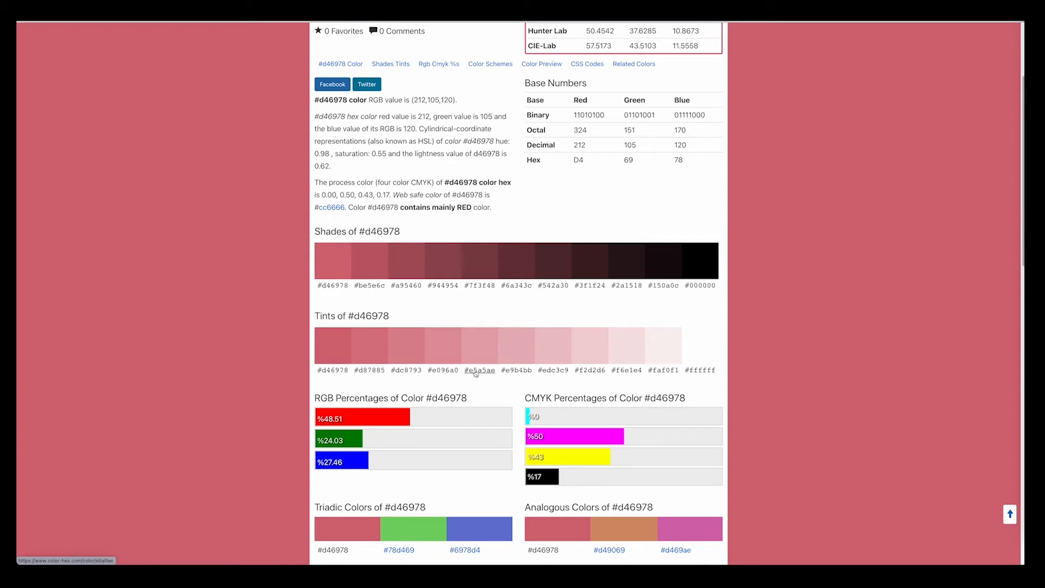
{"action": "mouse_move", "coordinate": [553, 370]}
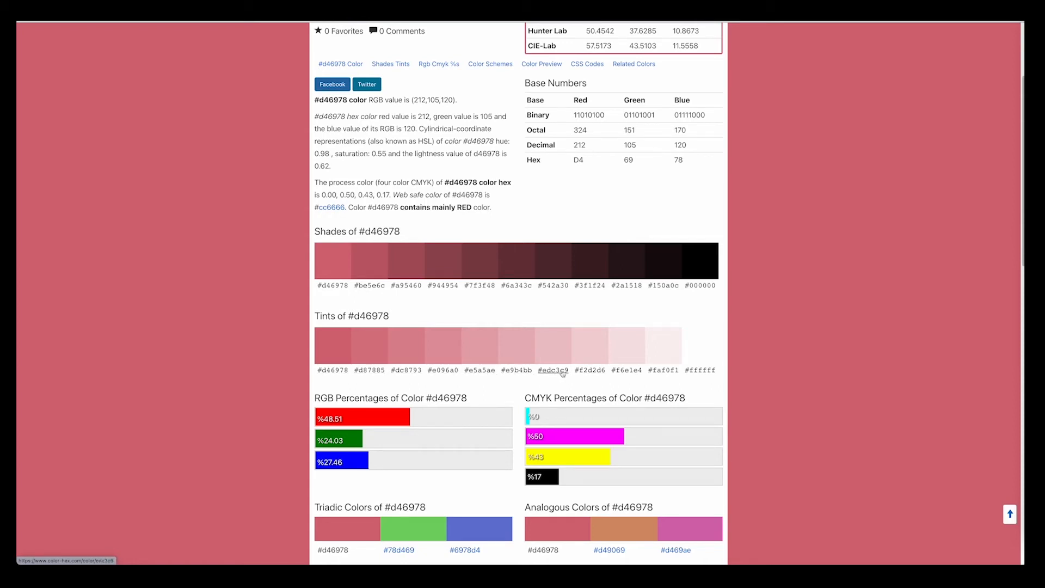
{"action": "mouse_move", "coordinate": [700, 370]}
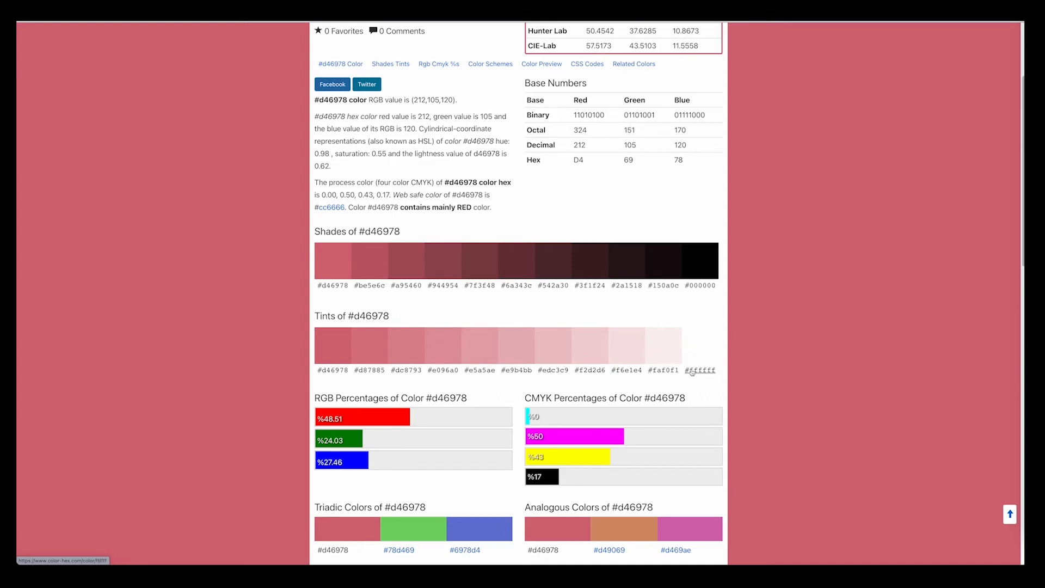
{"action": "mouse_move", "coordinate": [533, 374]}
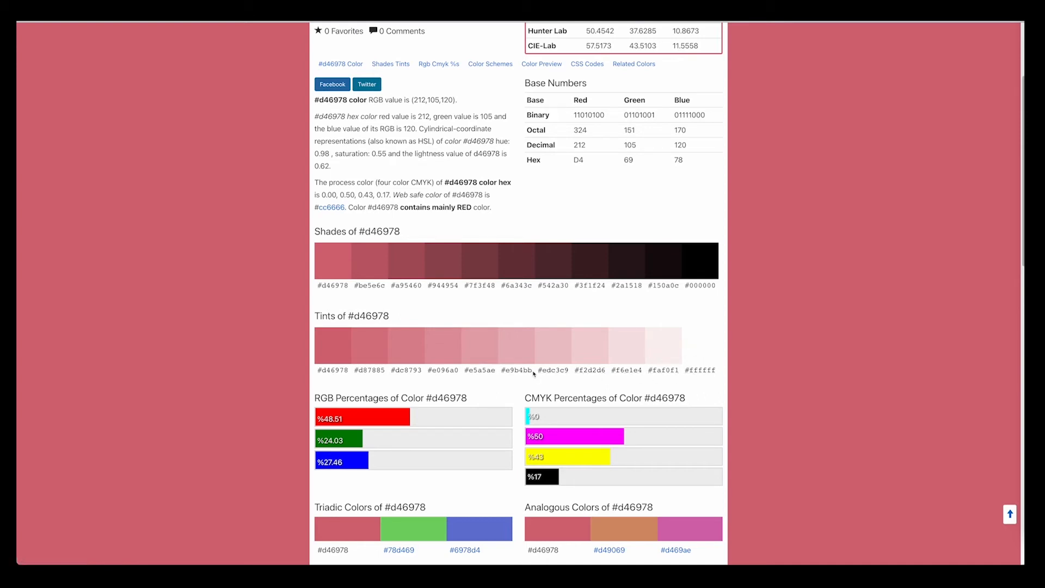
{"action": "mouse_move", "coordinate": [516, 370]}
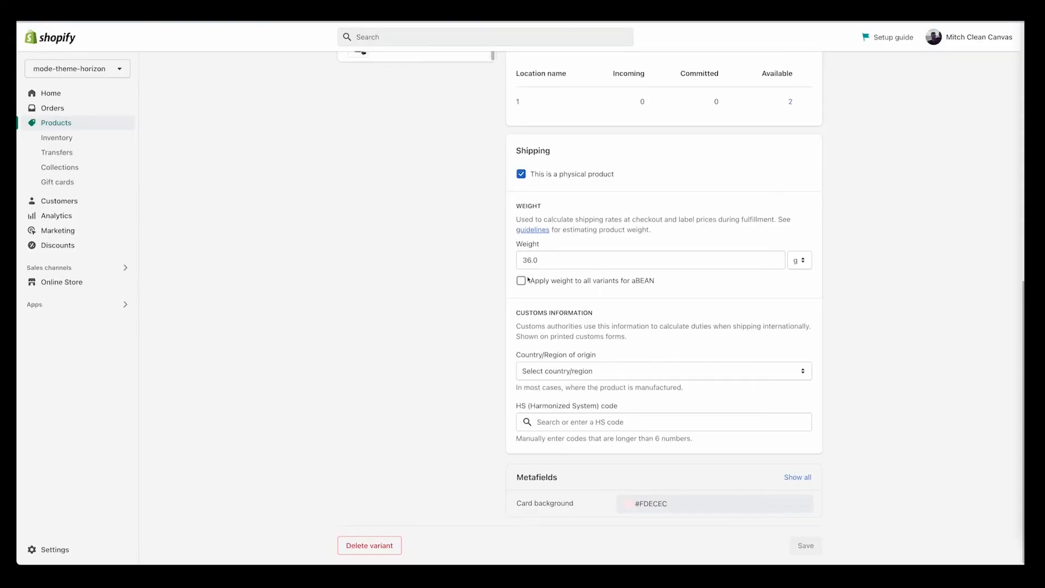
{"action": "left_click", "coordinate": [650, 503]}
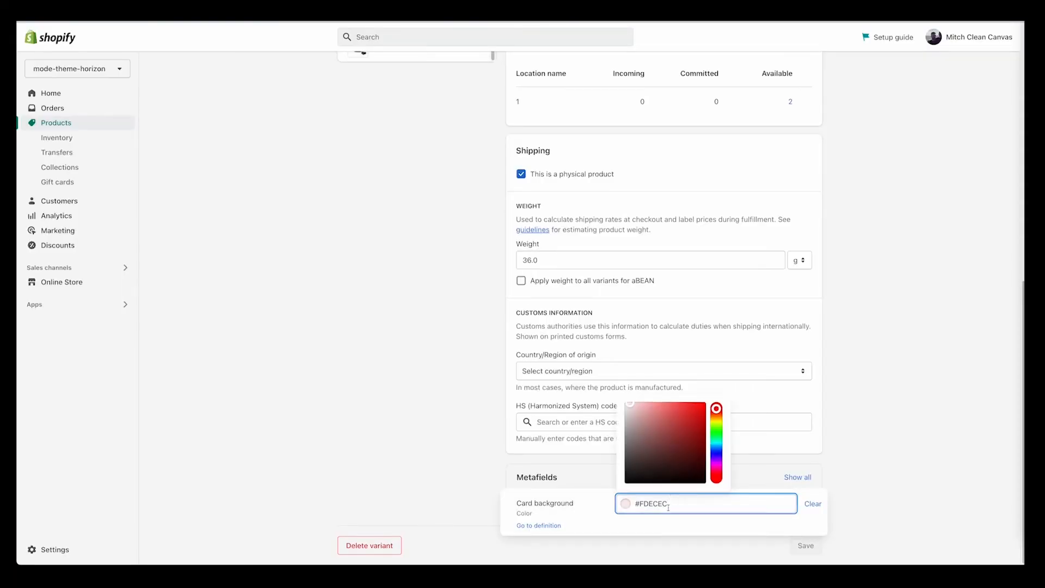
{"action": "mouse_move", "coordinate": [374, 353]}
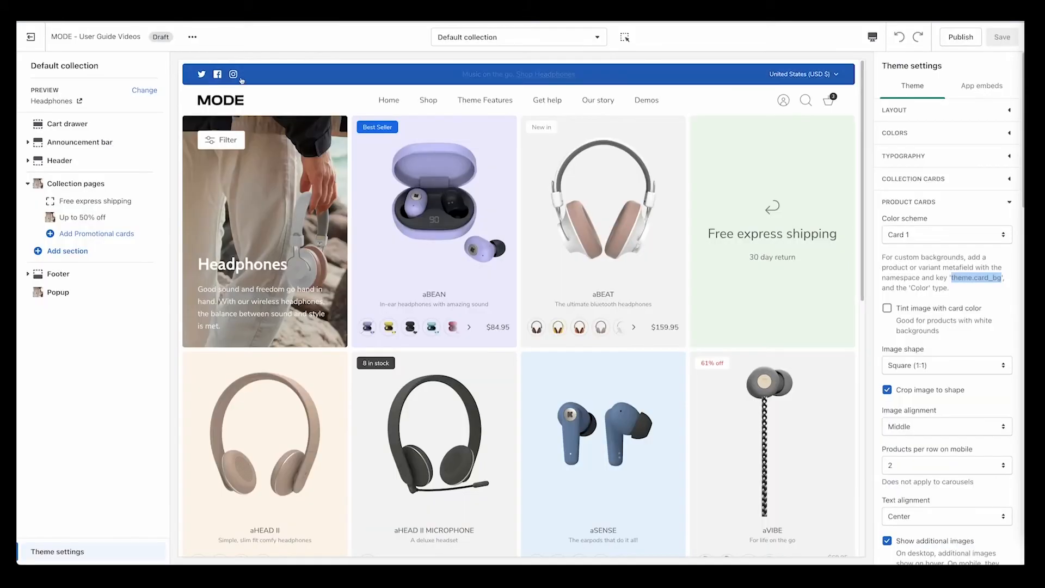
Preview aBEAN's Spicy Red pink card tint, then open the Sunny Orange variant page
{"action": "left_click", "coordinate": [452, 327]}
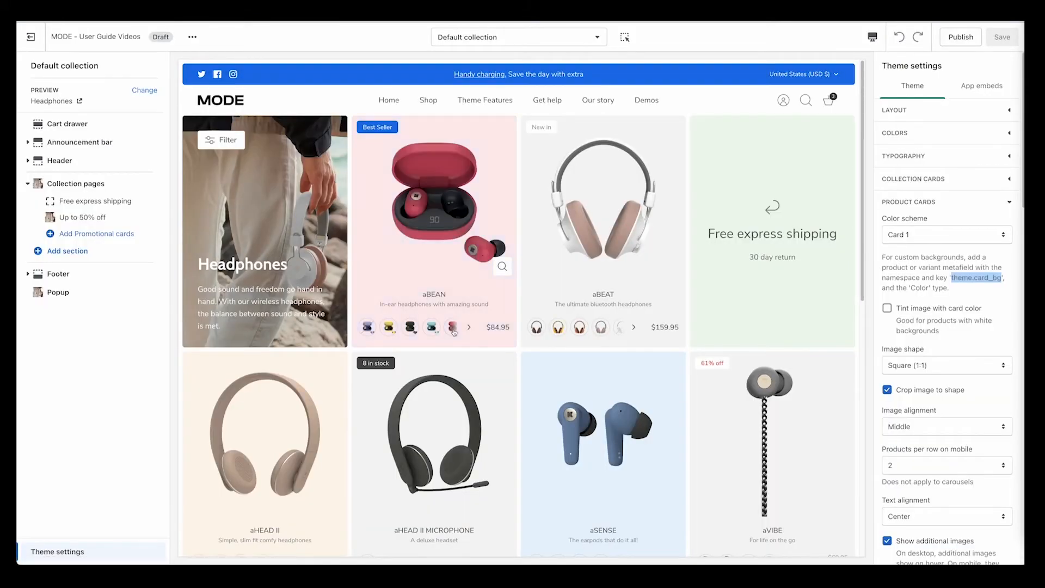
{"action": "left_click", "coordinate": [453, 326]}
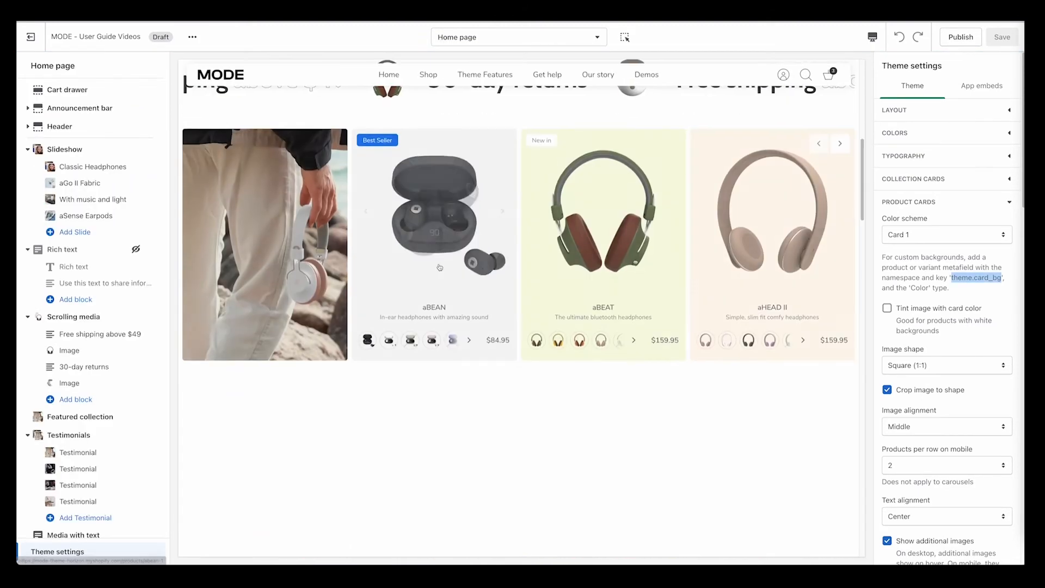
{"action": "scroll", "scroll_direction": "down", "scroll_amount": 3}
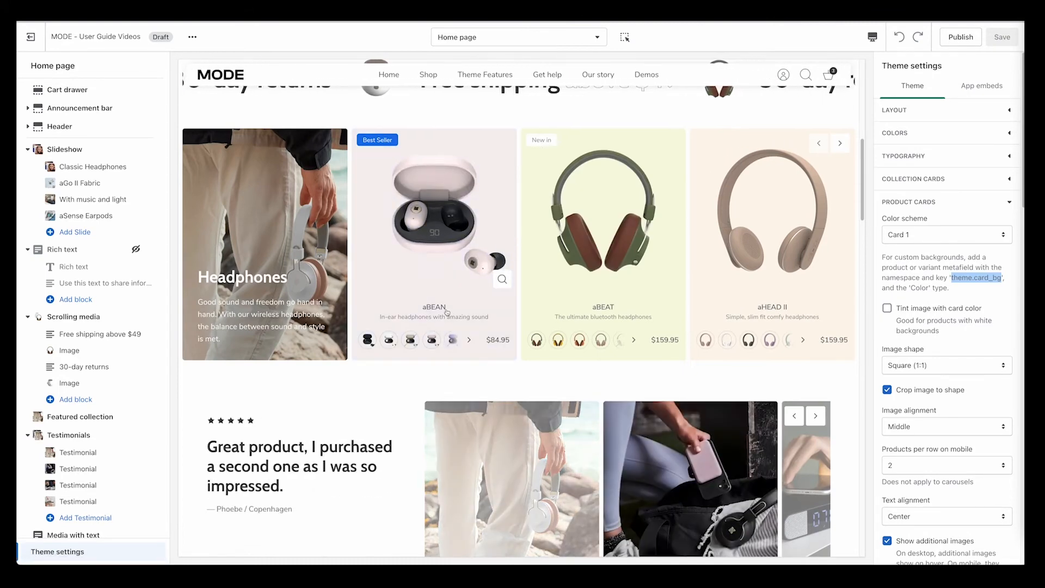
{"action": "left_click", "coordinate": [888, 307]}
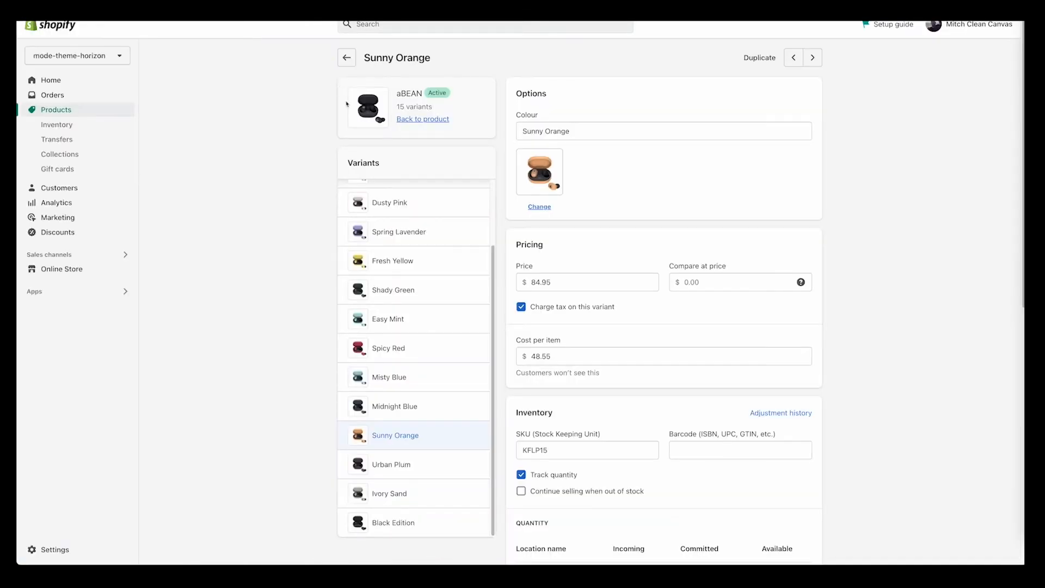
Switch to aBEAN's Urban Plum variant and view its inventory and shipping details
{"action": "scroll", "scroll_direction": "down", "scroll_amount": 3}
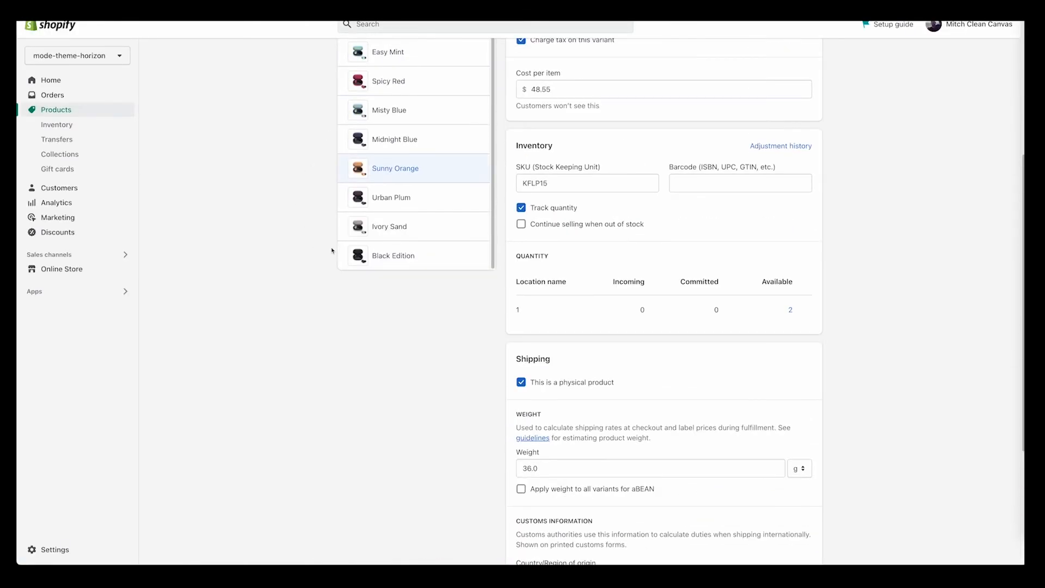
{"action": "scroll", "scroll_direction": "down", "scroll_amount": 3}
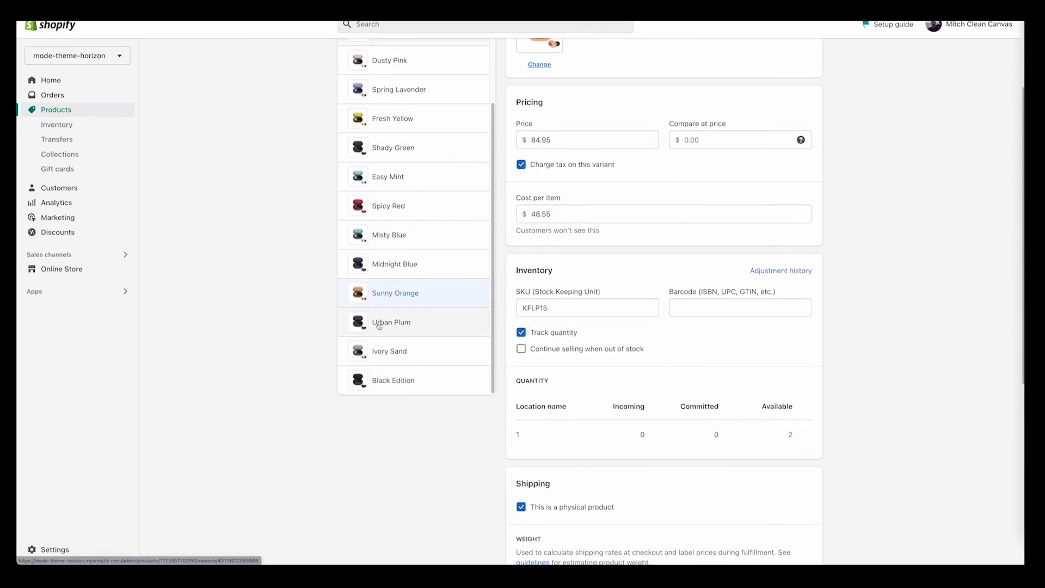
{"action": "left_click", "coordinate": [390, 321]}
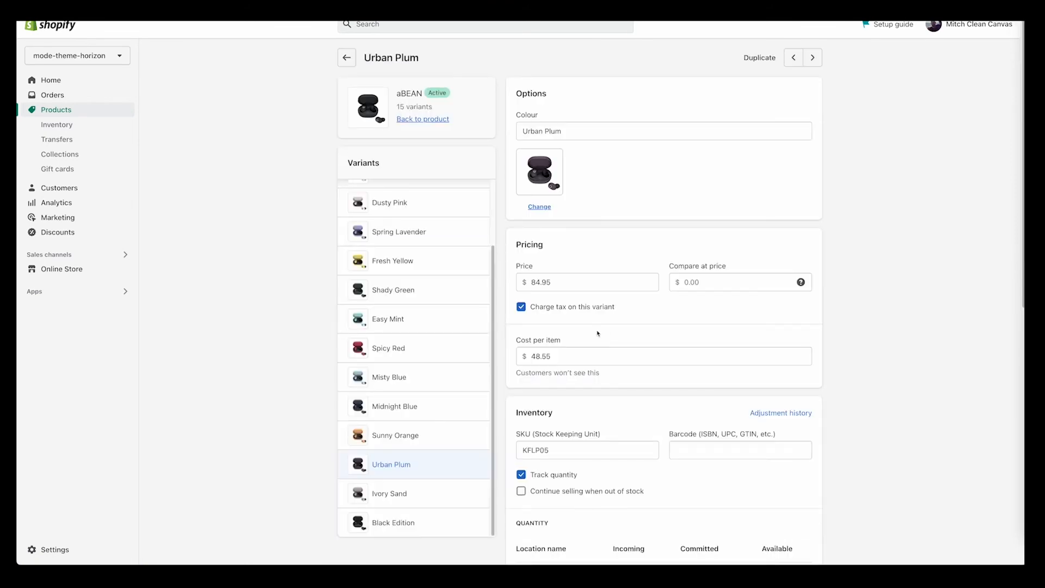
{"action": "scroll", "scroll_direction": "down", "scroll_amount": 3}
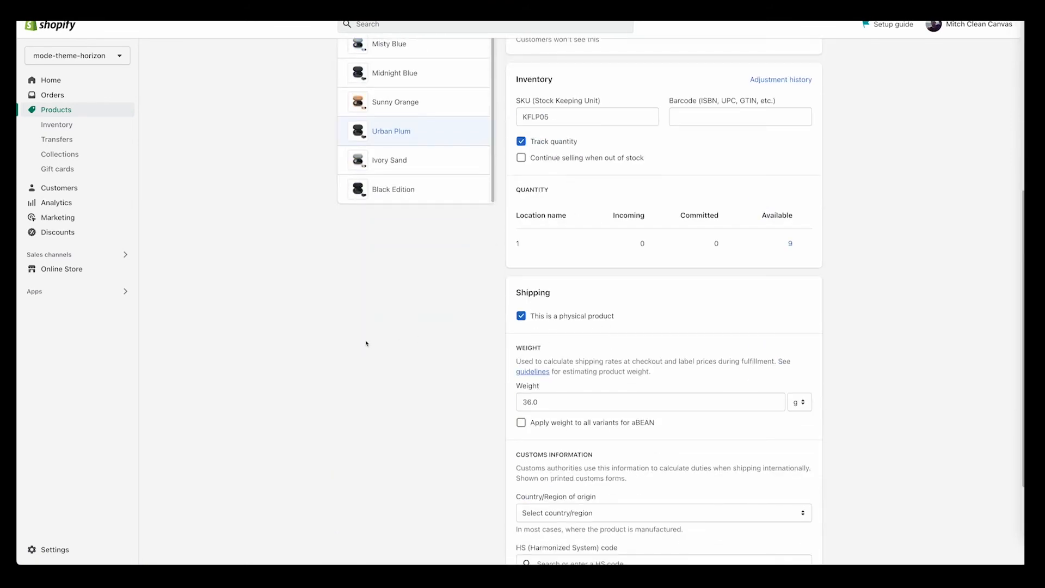
{"action": "mouse_move", "coordinate": [339, 326]}
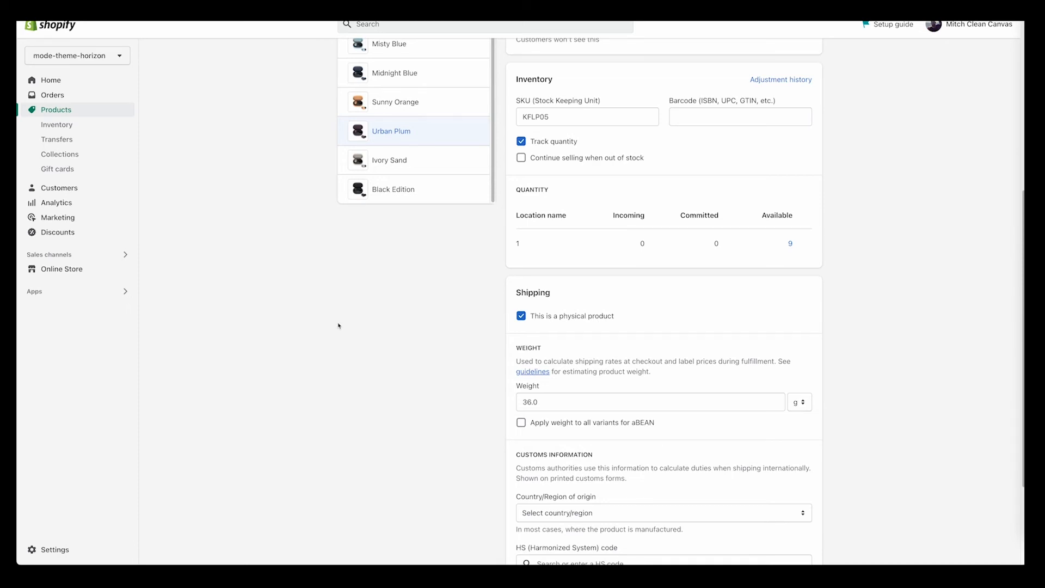
{"action": "mouse_move", "coordinate": [353, 334]}
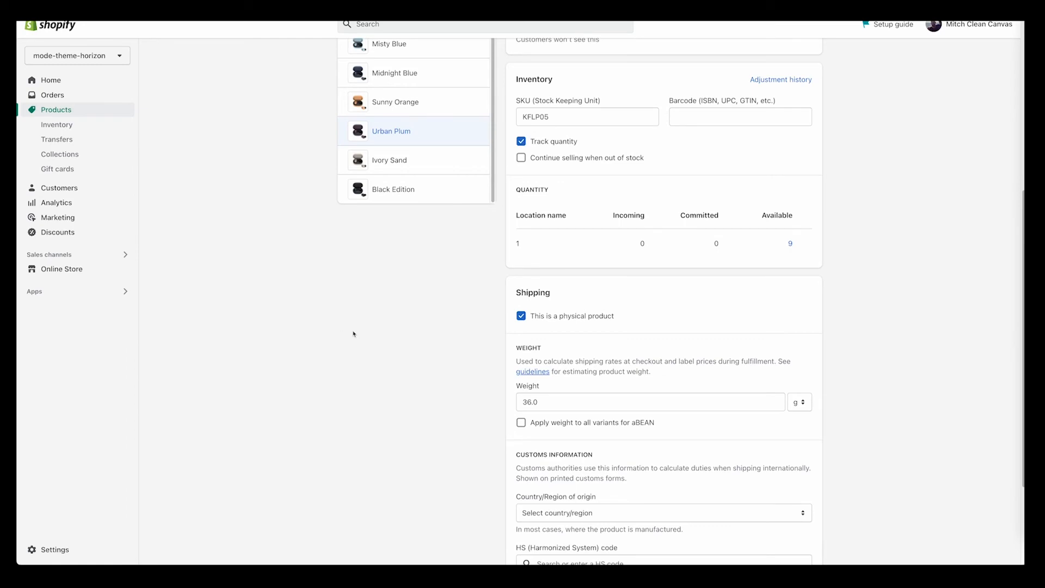
Enable 'Tint image with card color' in Product cards, then review the lavender aBEAN card on the home page
{"action": "scroll", "scroll_direction": "up", "scroll_amount": 3}
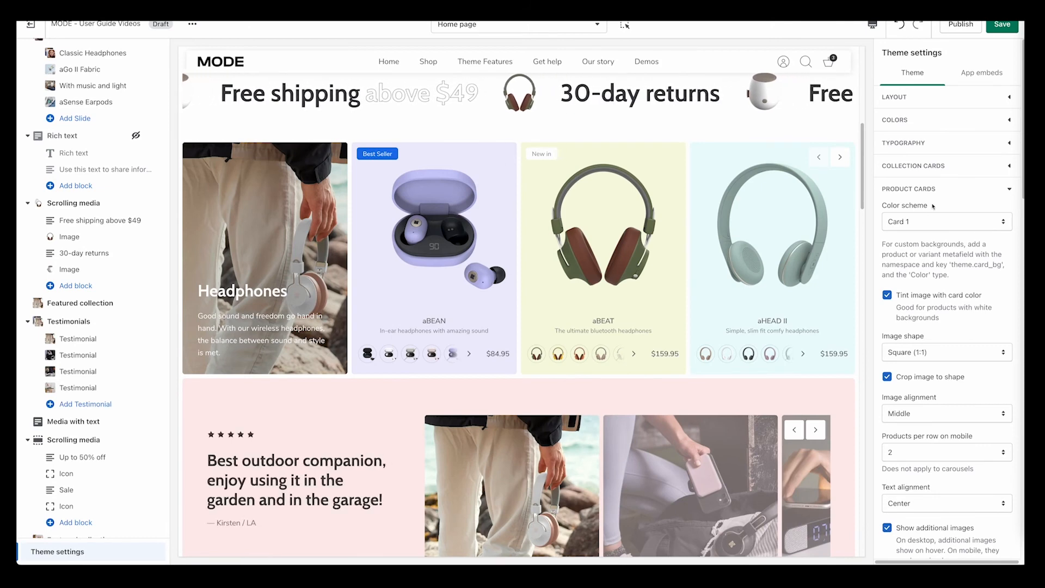
{"action": "double_click", "coordinate": [905, 205]}
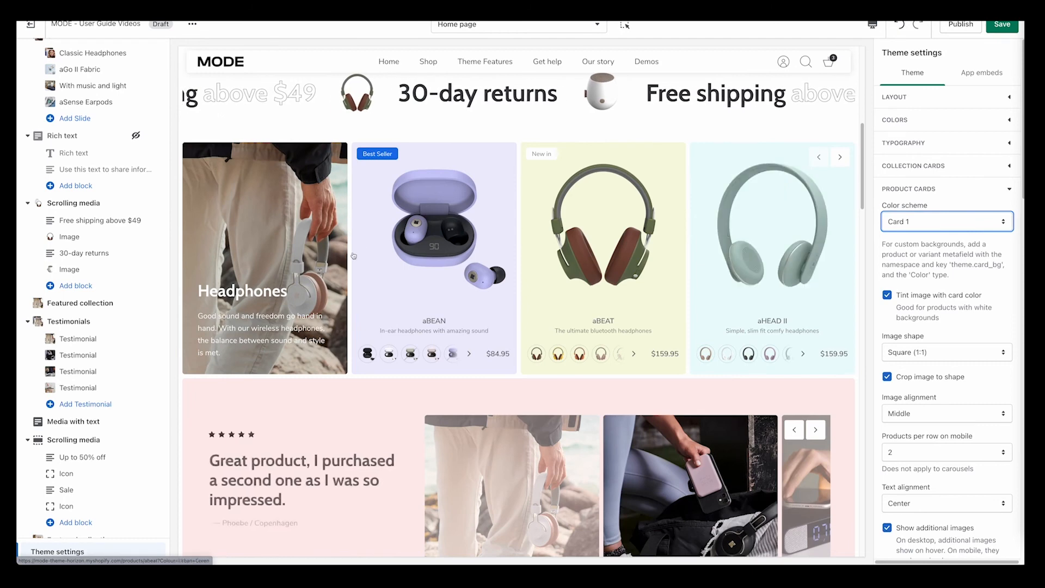
{"action": "scroll", "scroll_direction": "down", "scroll_amount": 3}
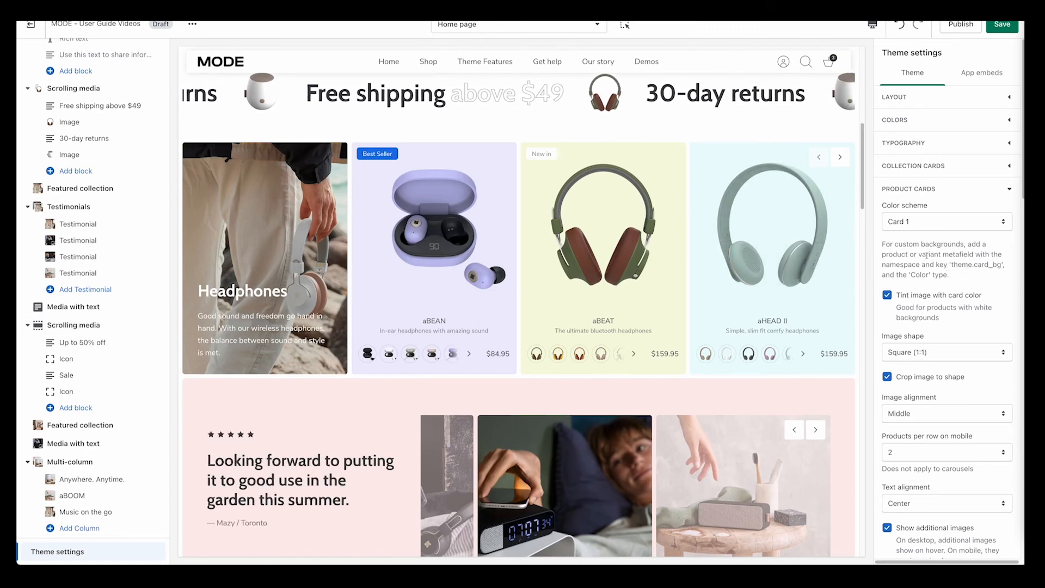
{"action": "scroll", "scroll_direction": "down", "scroll_amount": 3}
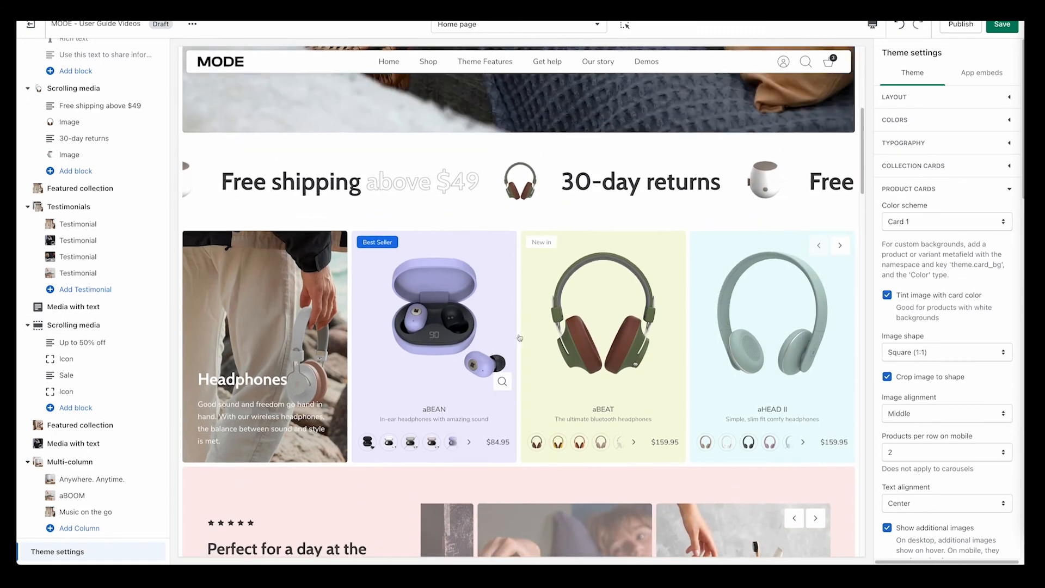
{"action": "scroll", "scroll_direction": "up", "scroll_amount": 3}
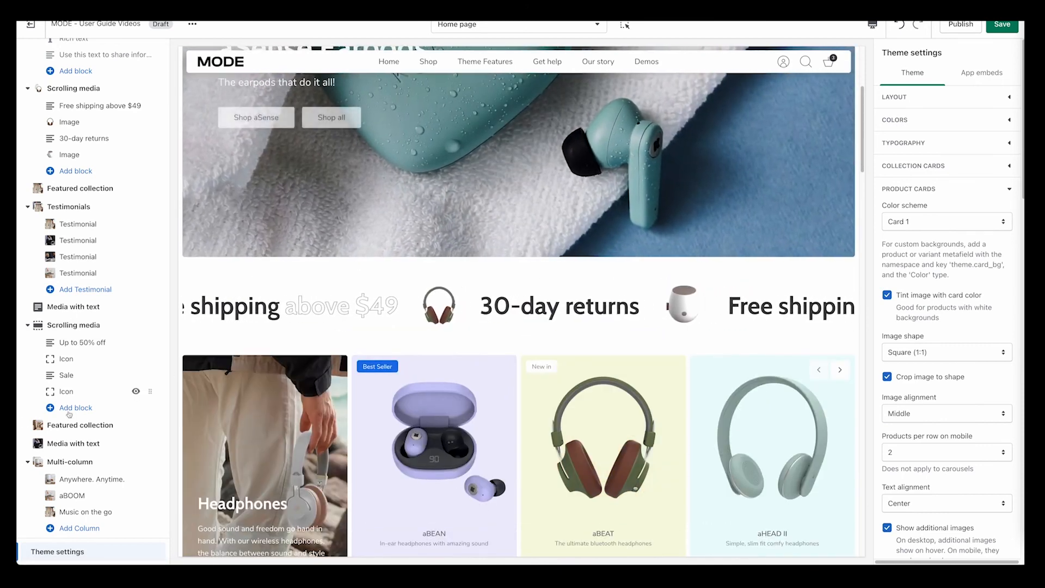